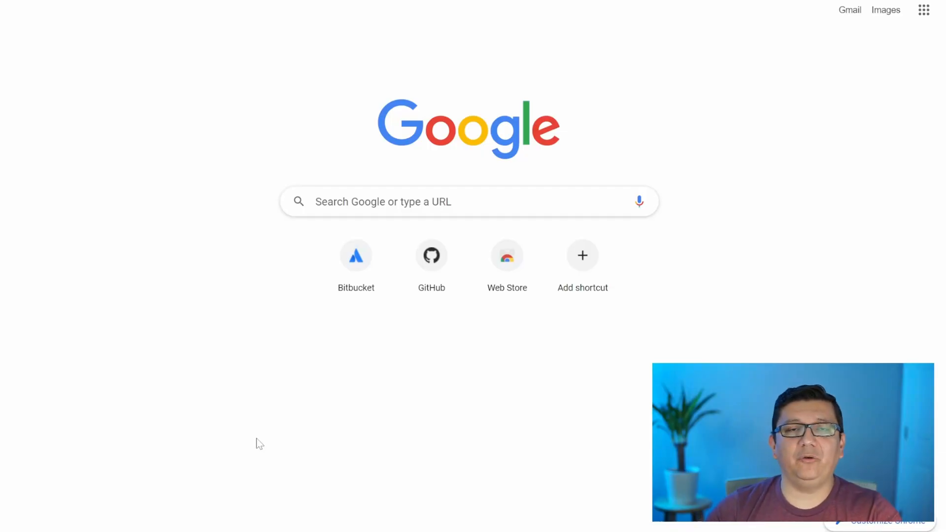
{"action": "mouse_move", "coordinate": [262, 451]}
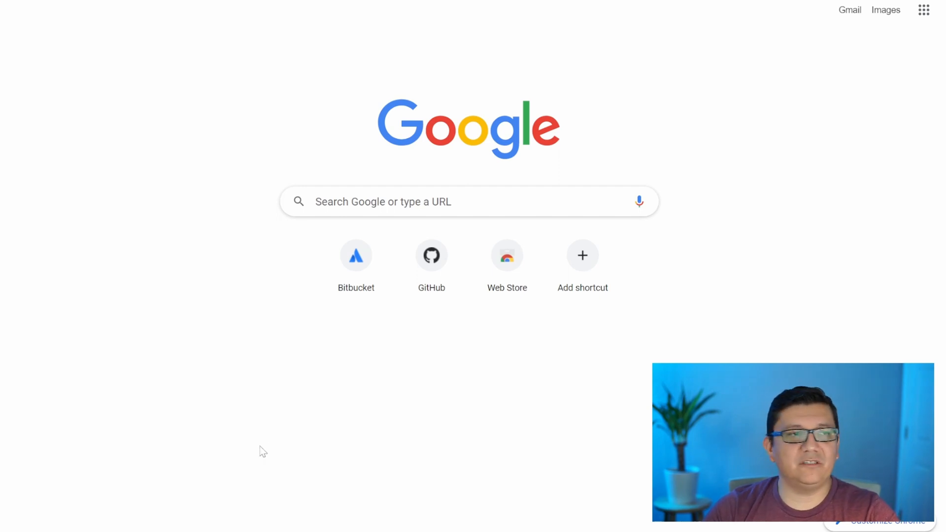
Find SmartGit via search and download its Windows installer from the Syntevo page, then run it
{"action": "left_click", "coordinate": [467, 201]}
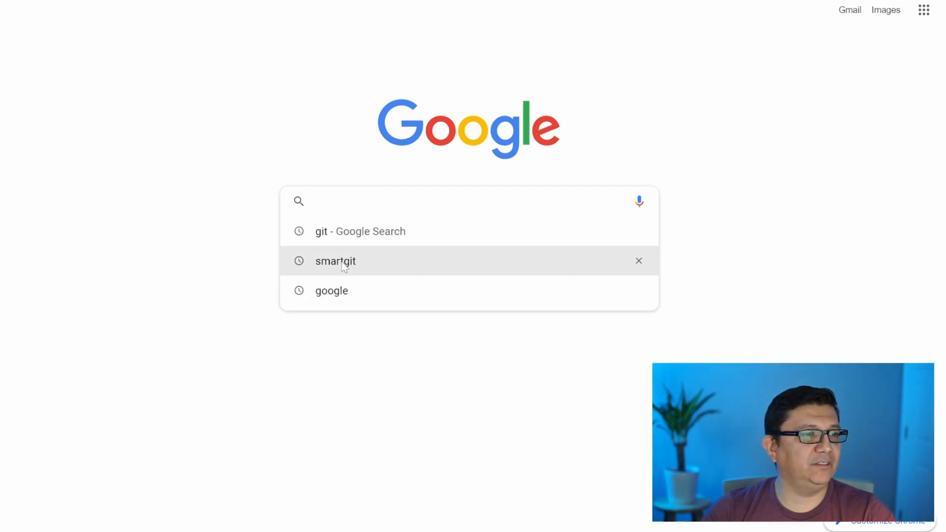
{"action": "left_click", "coordinate": [335, 260]}
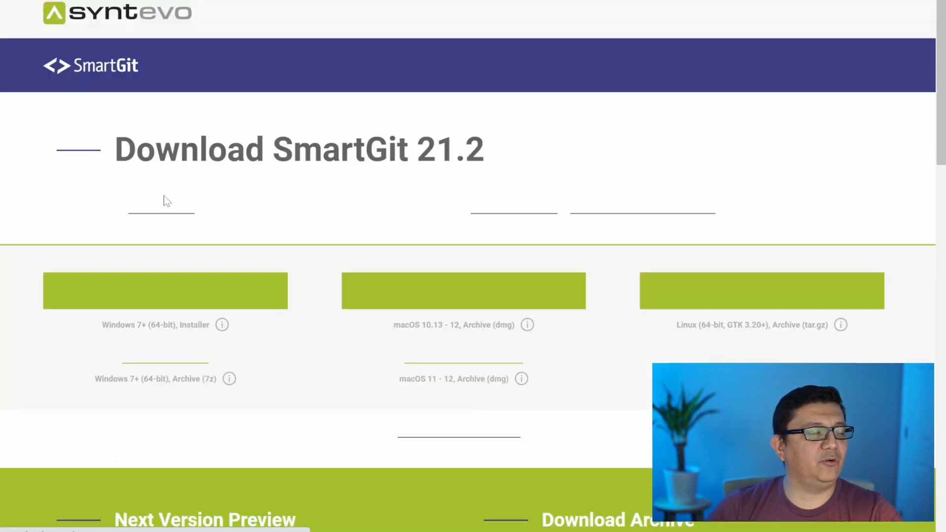
{"action": "left_click", "coordinate": [165, 290]}
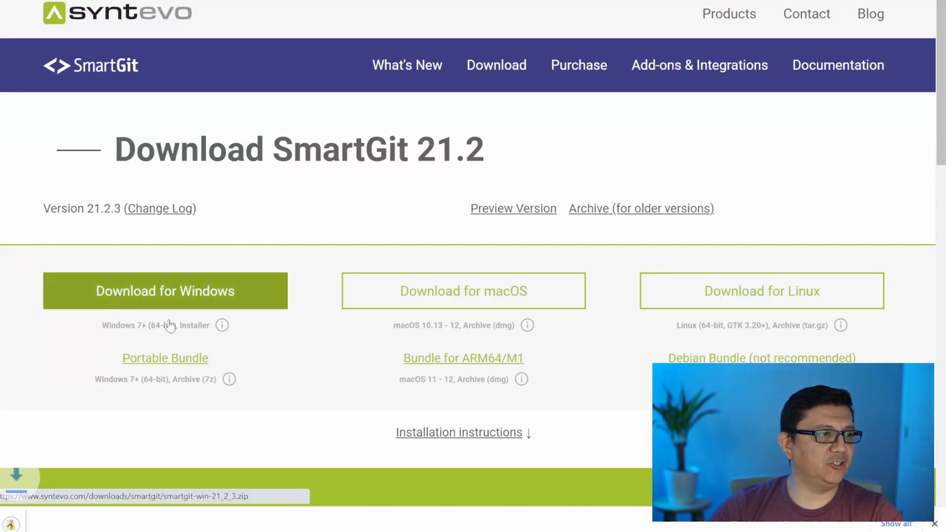
{"action": "left_click", "coordinate": [165, 289]}
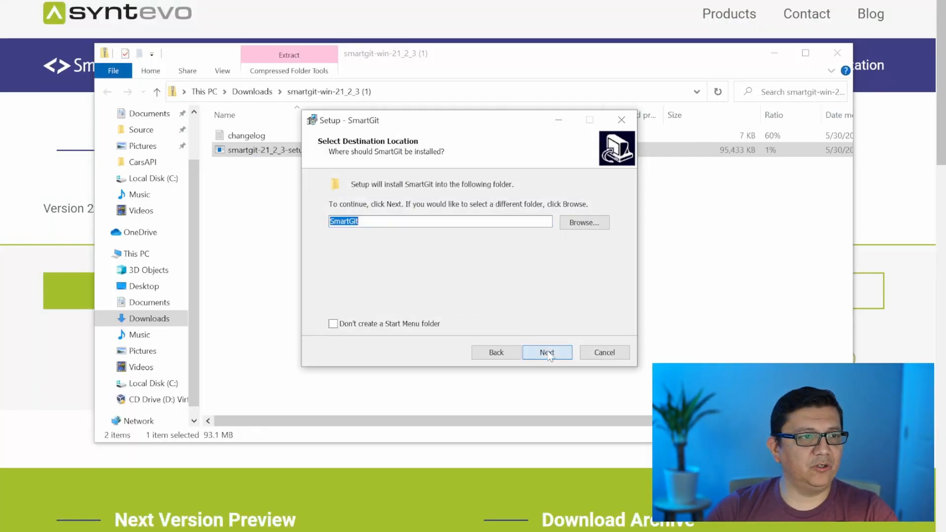
Install SmartGit into the default C:\Program Files\SmartGit folder and finish with Launch SmartGit checked
{"action": "left_click", "coordinate": [546, 353]}
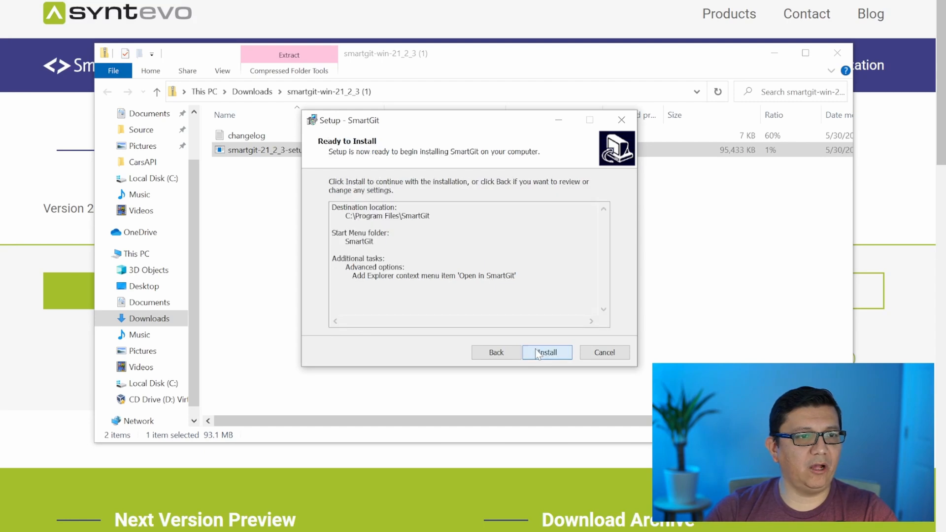
{"action": "left_click", "coordinate": [546, 352]}
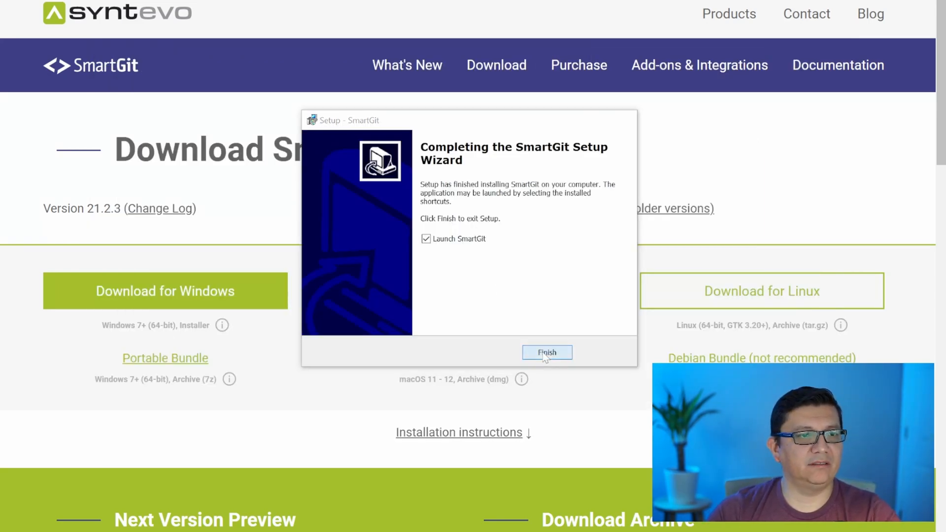
{"action": "left_click", "coordinate": [547, 353]}
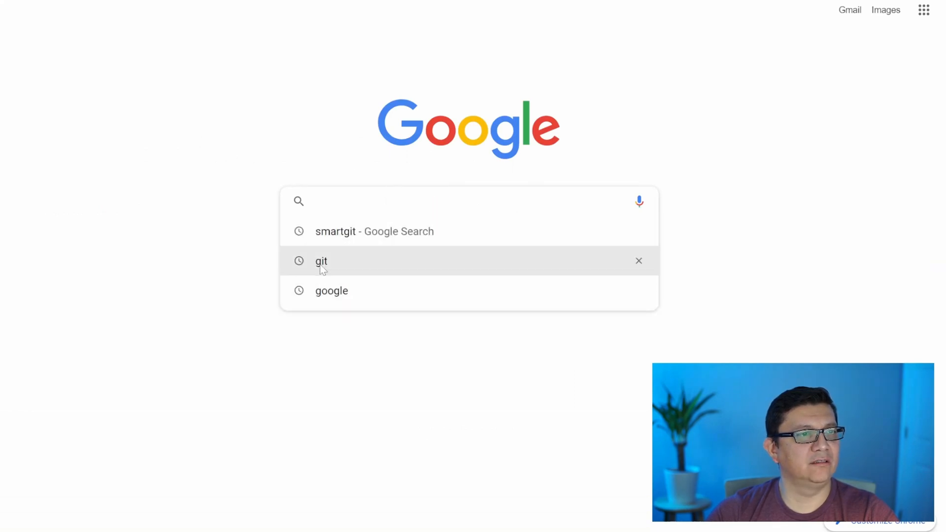
Download Git-2.37.1-64-bit.exe for Windows and run it, allowing the UAC prompt
{"action": "left_click", "coordinate": [321, 260]}
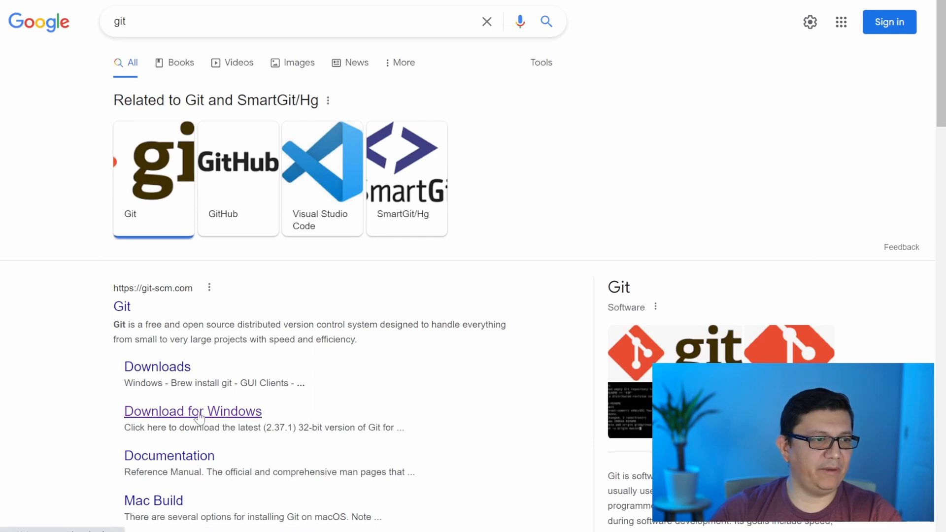
{"action": "left_click", "coordinate": [192, 411]}
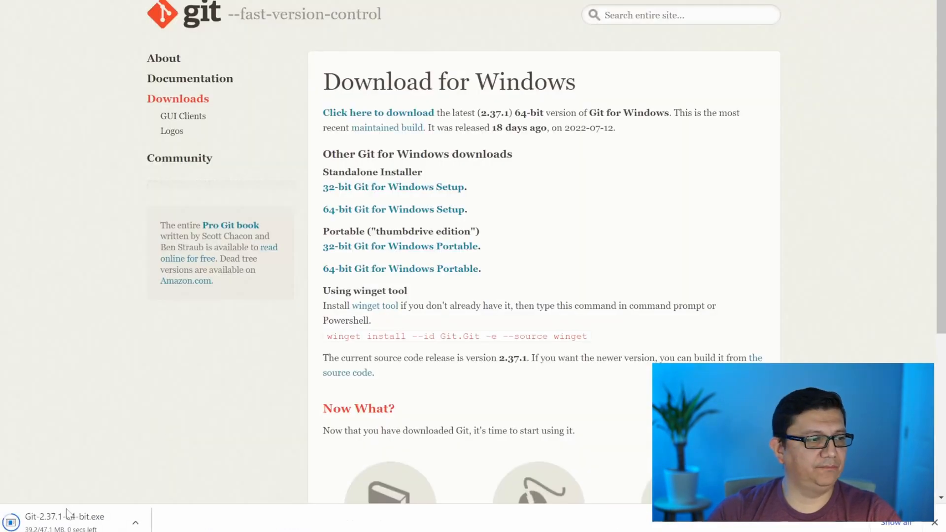
{"action": "left_click", "coordinate": [65, 516]}
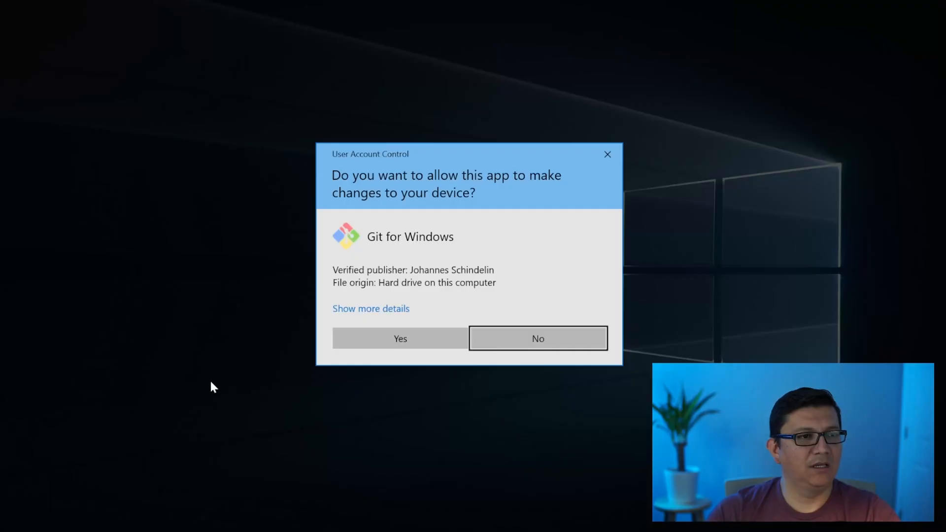
{"action": "left_click", "coordinate": [398, 338]}
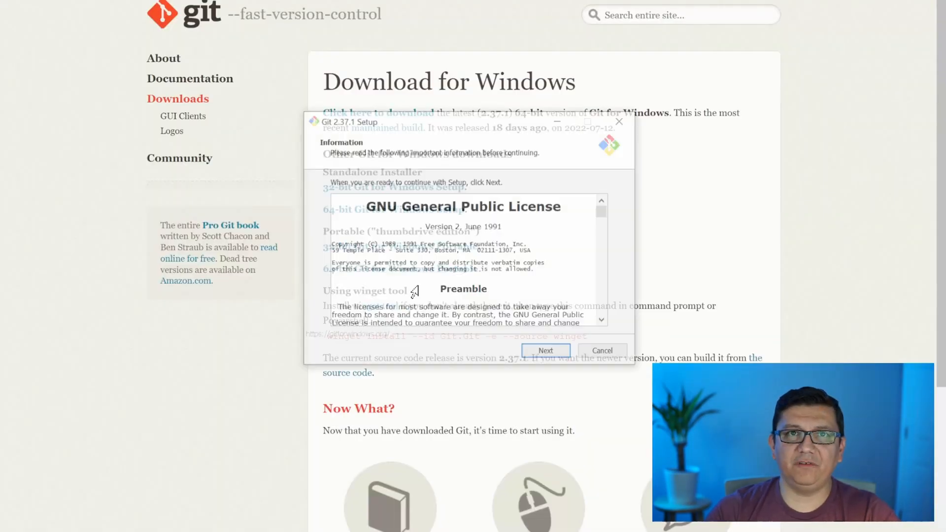
Accept the GPL and install Git into C:\Program Files\Git with default components, PATH and OpenSSL options
{"action": "left_click", "coordinate": [545, 350]}
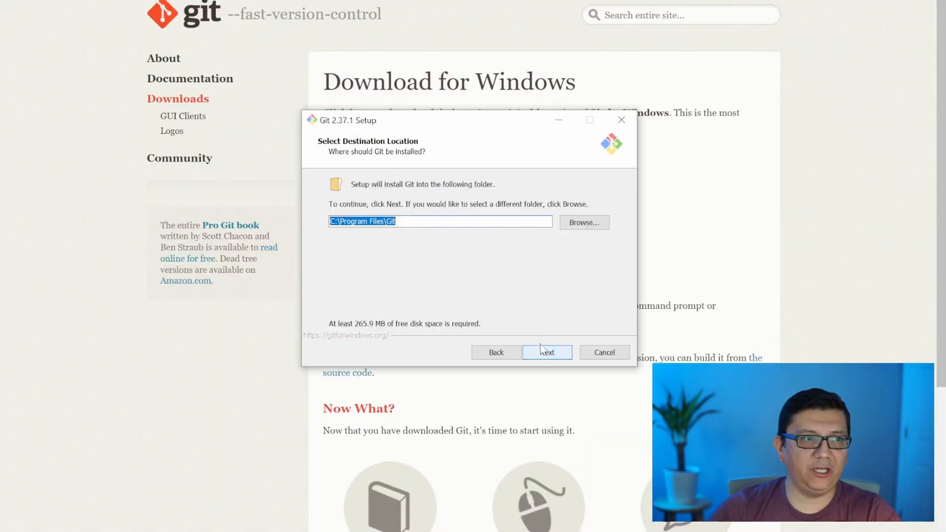
{"action": "left_click", "coordinate": [546, 352]}
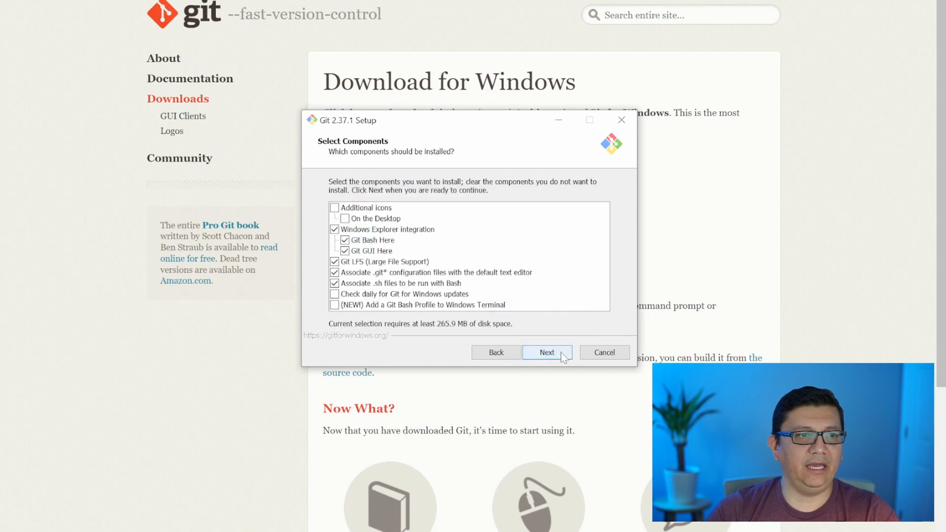
{"action": "mouse_move", "coordinate": [376, 249]}
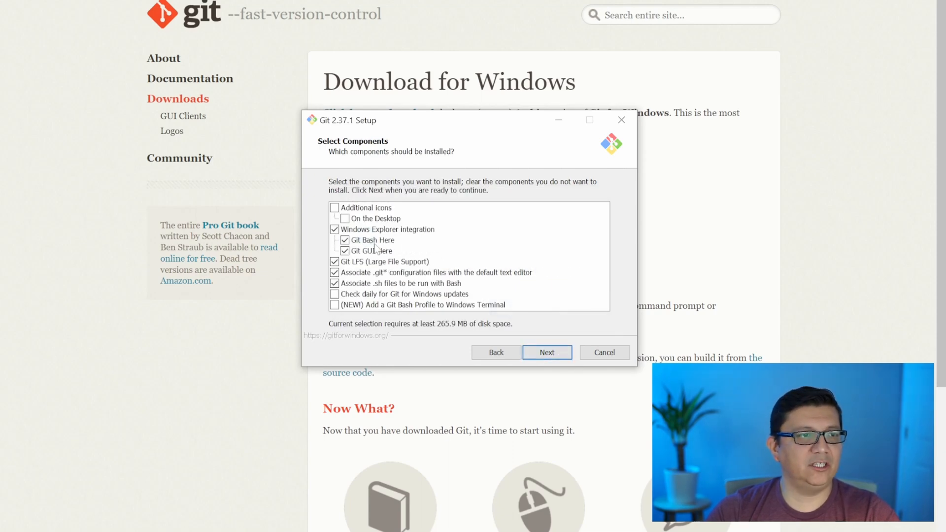
{"action": "mouse_move", "coordinate": [377, 249]}
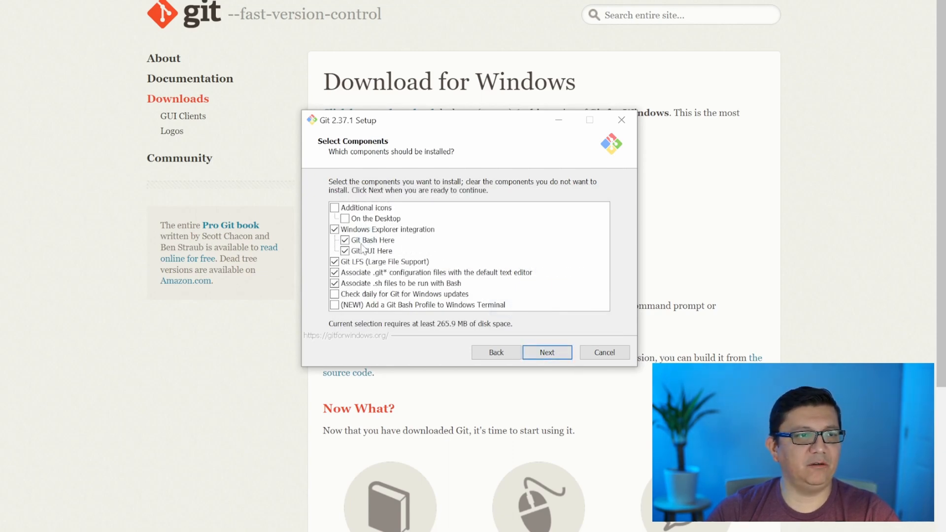
{"action": "left_click", "coordinate": [546, 353]}
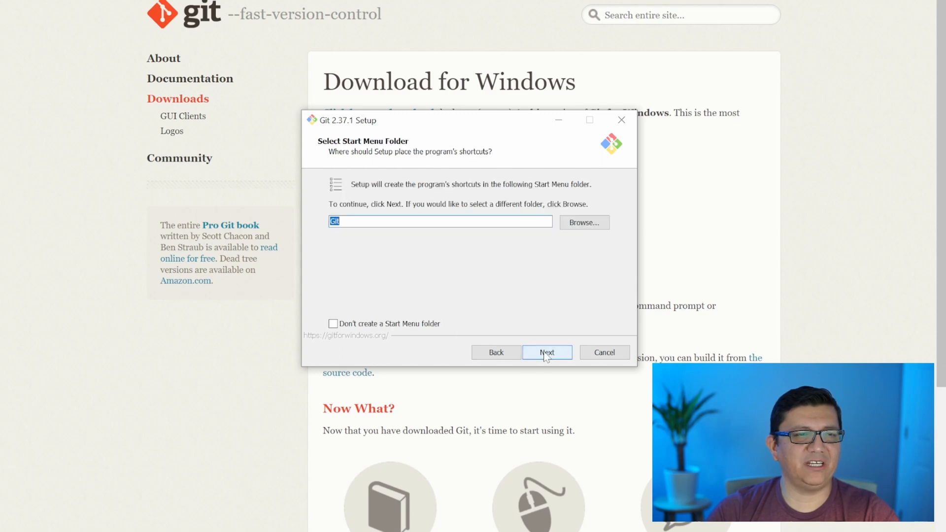
{"action": "left_click", "coordinate": [547, 353]}
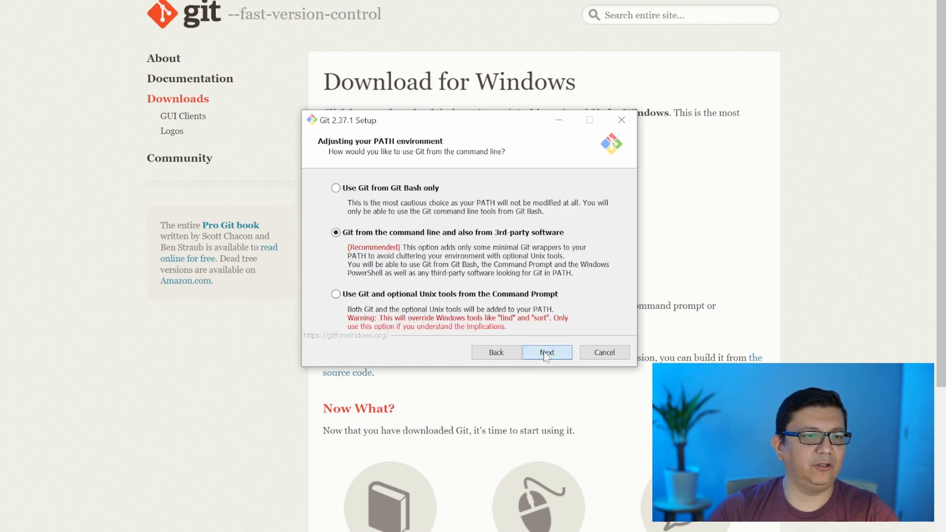
{"action": "left_click", "coordinate": [547, 353]}
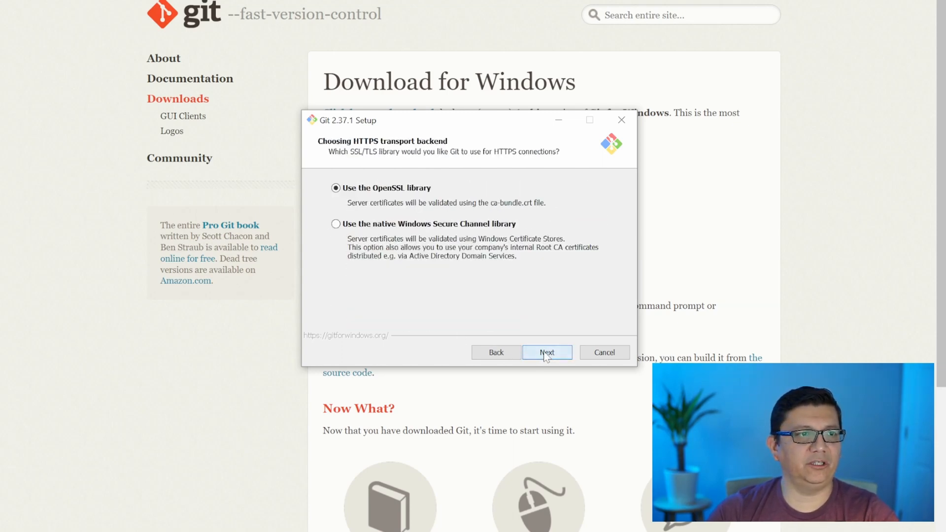
{"action": "left_click", "coordinate": [546, 353]}
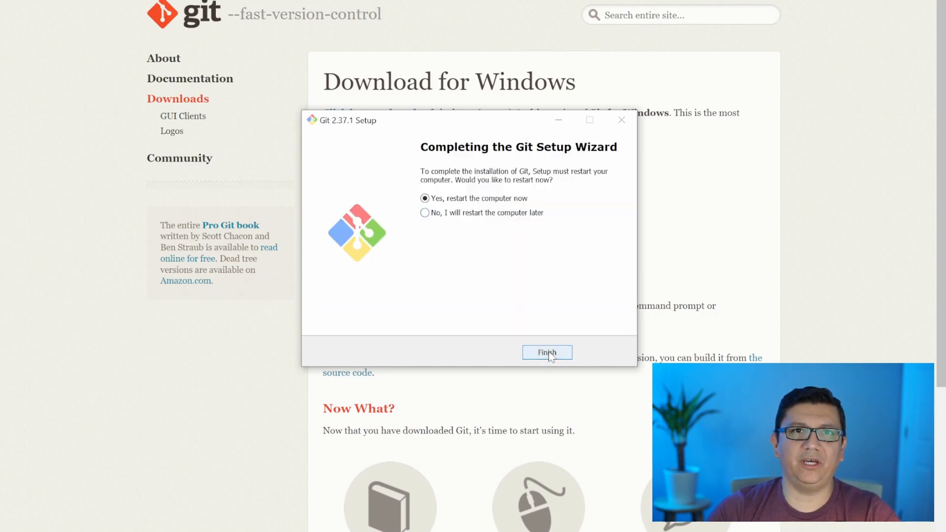
{"action": "left_click", "coordinate": [546, 353]}
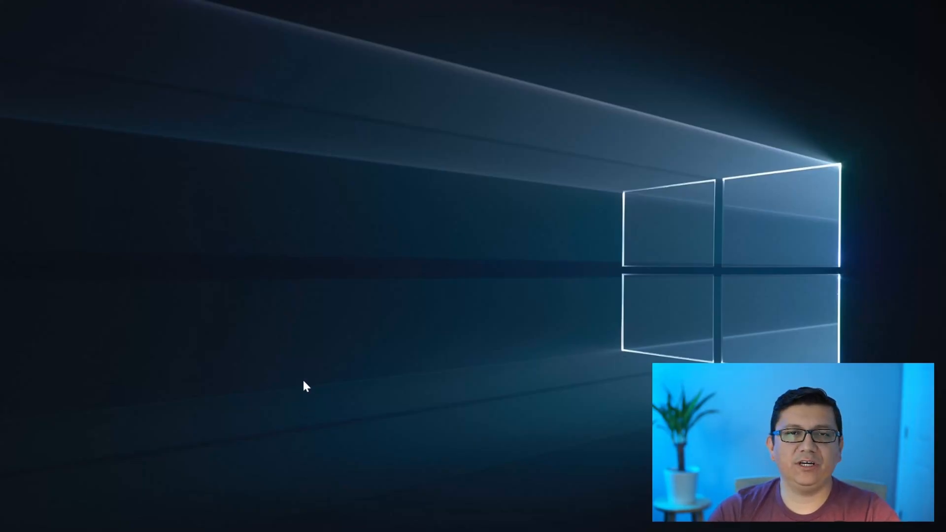
{"action": "mouse_move", "coordinate": [295, 402]}
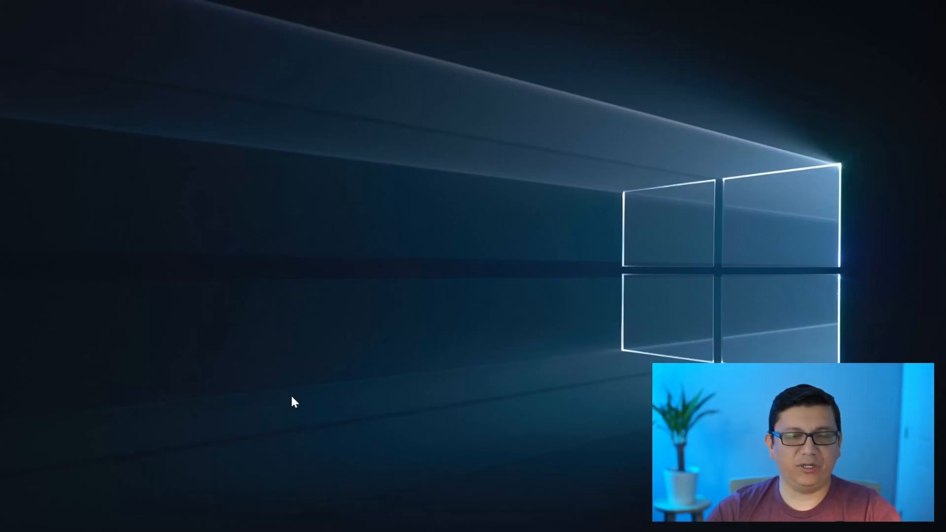
Launch Git Bash from the Start menu search for git
{"action": "left_click", "coordinate": [9, 524]}
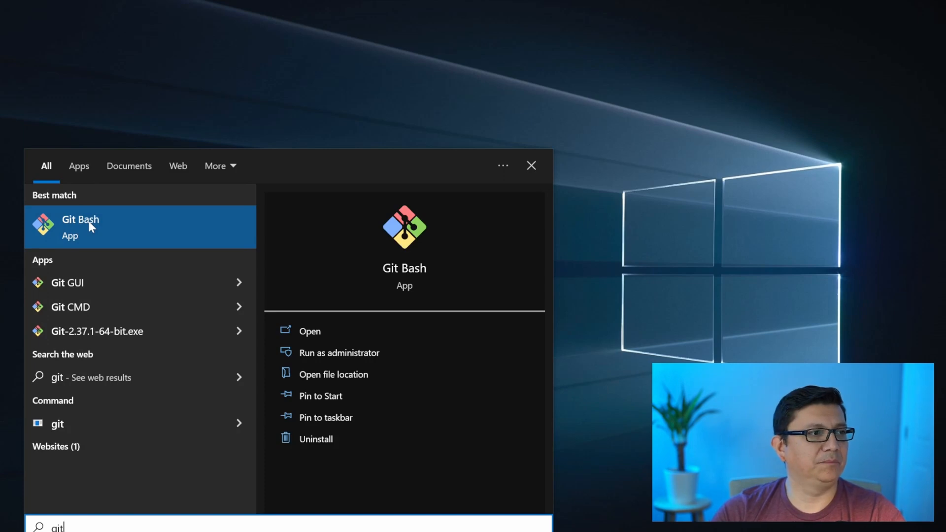
{"action": "left_click", "coordinate": [80, 228]}
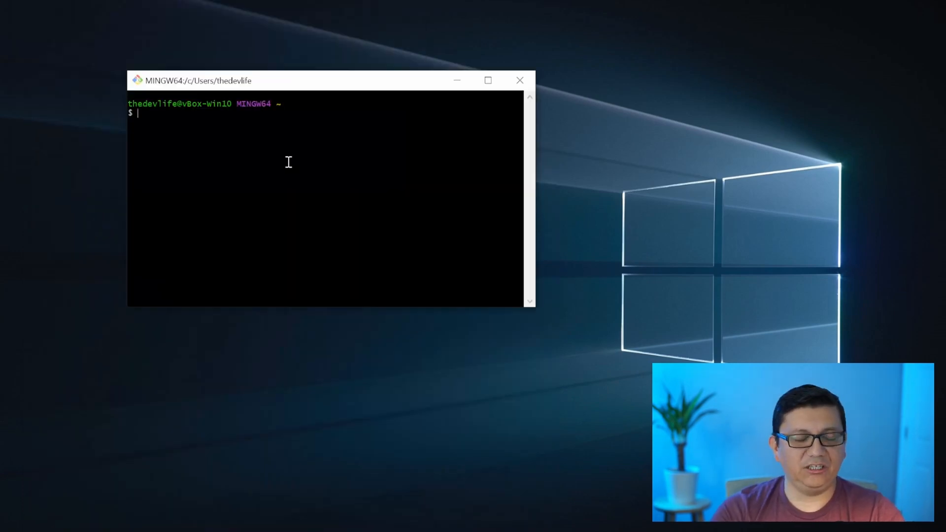
Run ssh-keygen in ~/.ssh at the default file, overwriting the existing id_rsa key
{"action": "type", "text": "cd ~/."}
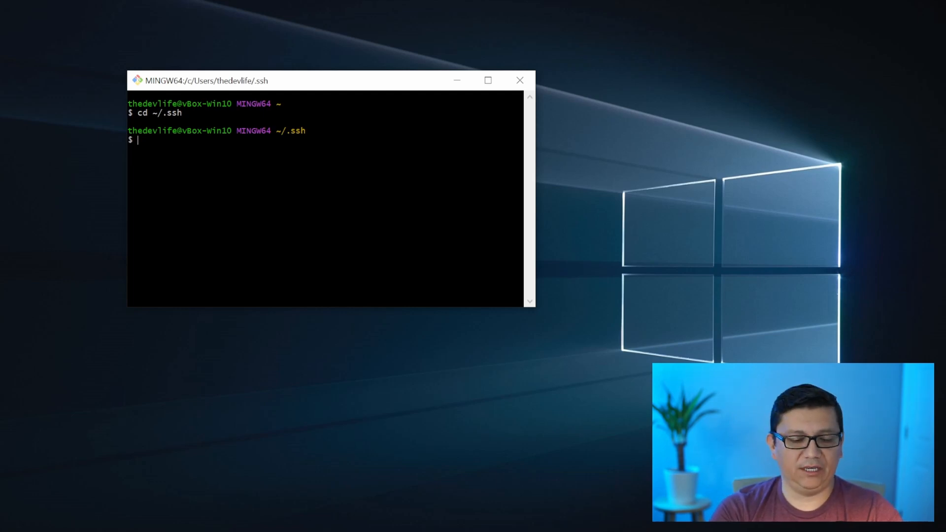
{"action": "type", "text": "ssh-"}
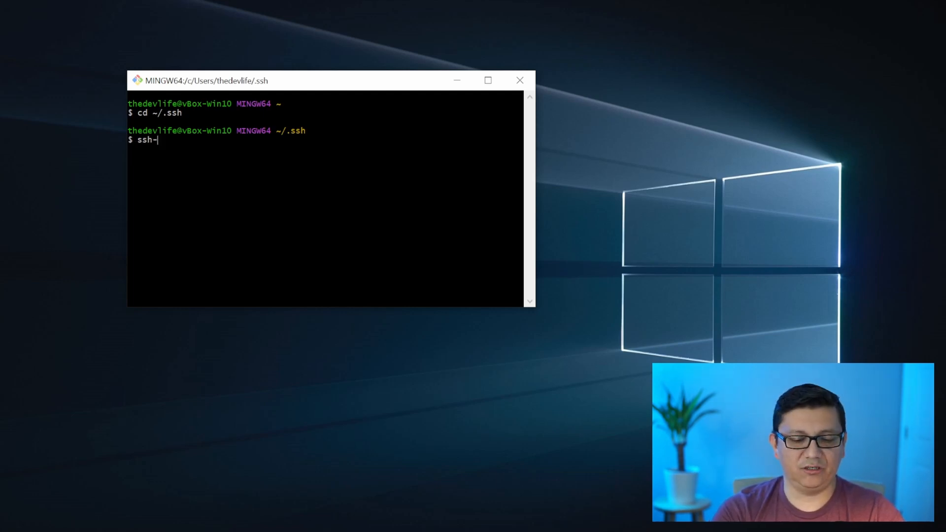
{"action": "type", "text": "keyg"}
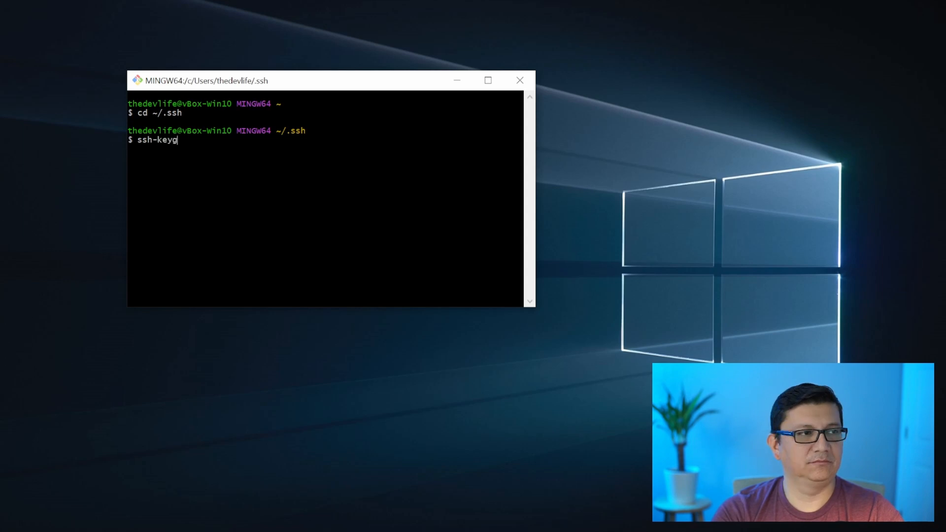
{"action": "type", "text": "en"}
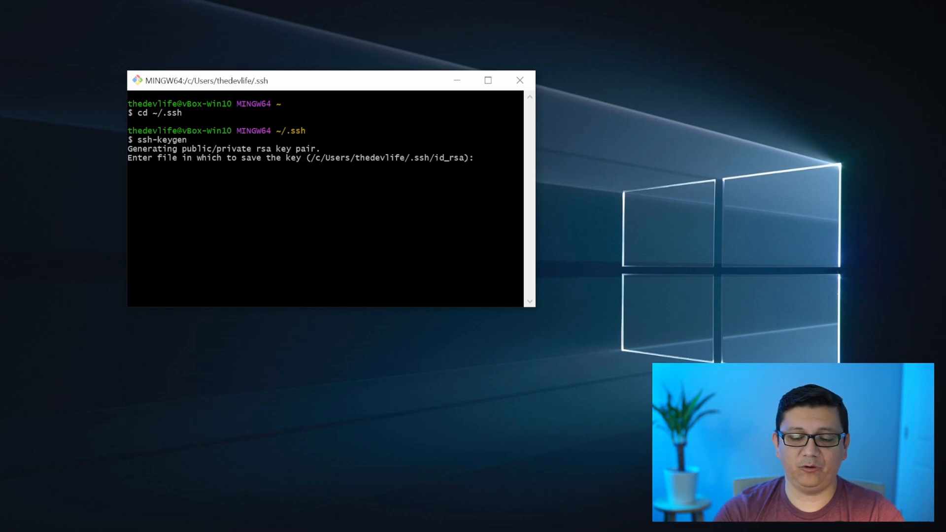
{"action": "key", "text": "enter"}
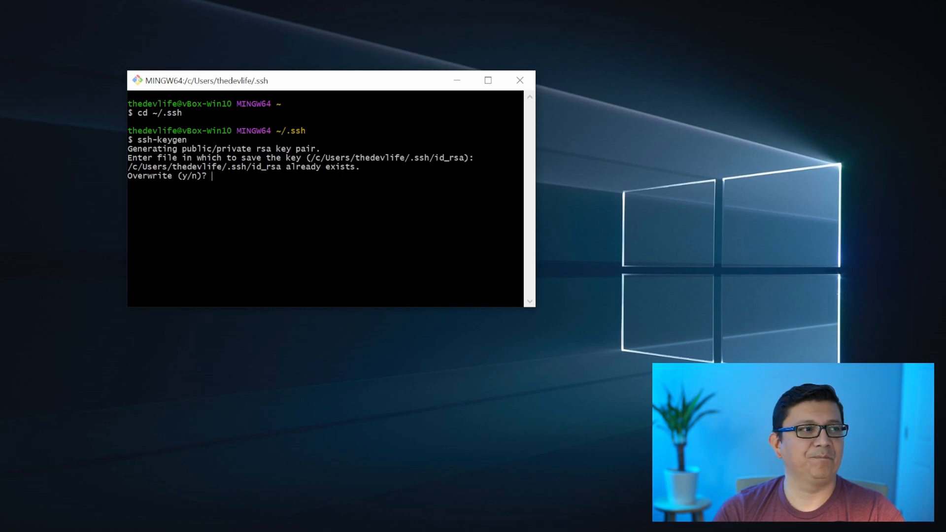
{"action": "type", "text": "y"}
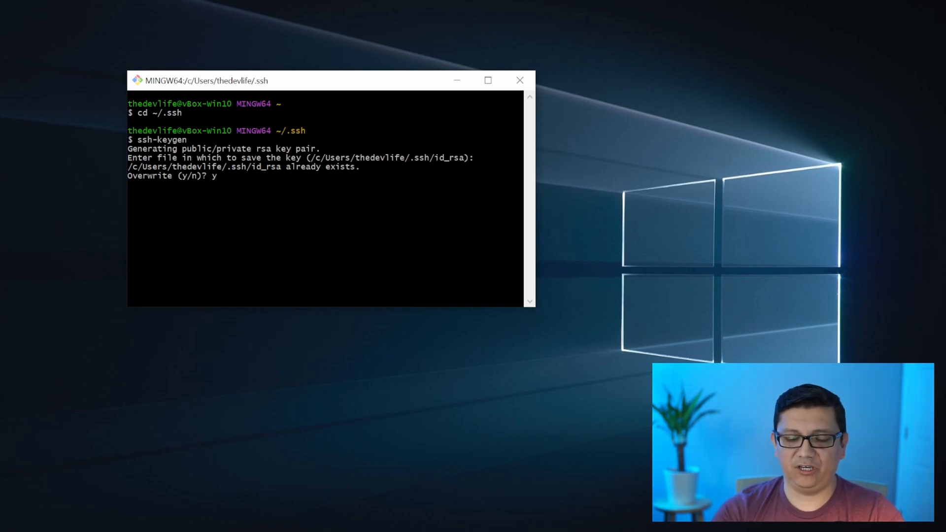
{"action": "key", "text": "enter"}
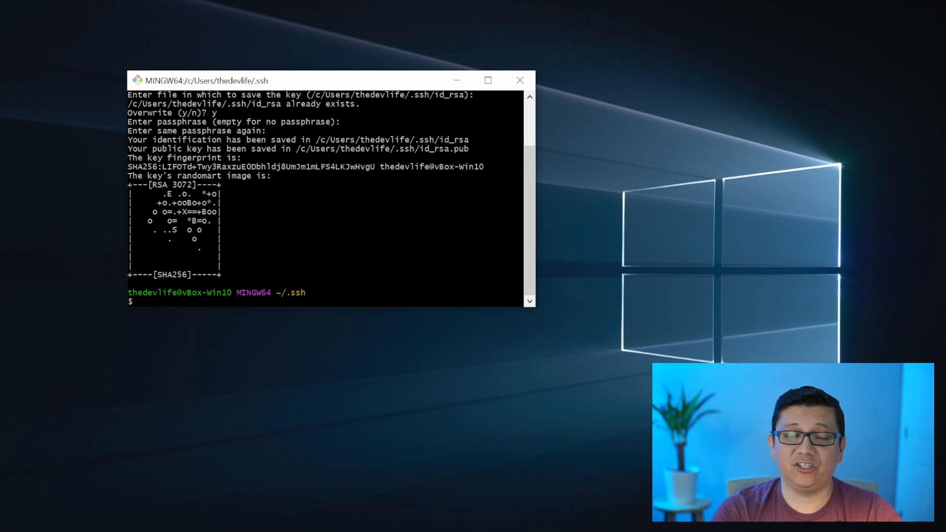
Start an SSH agent with eval $(ssh-agent) for this Git Bash session
{"action": "type", "text": "eval"}
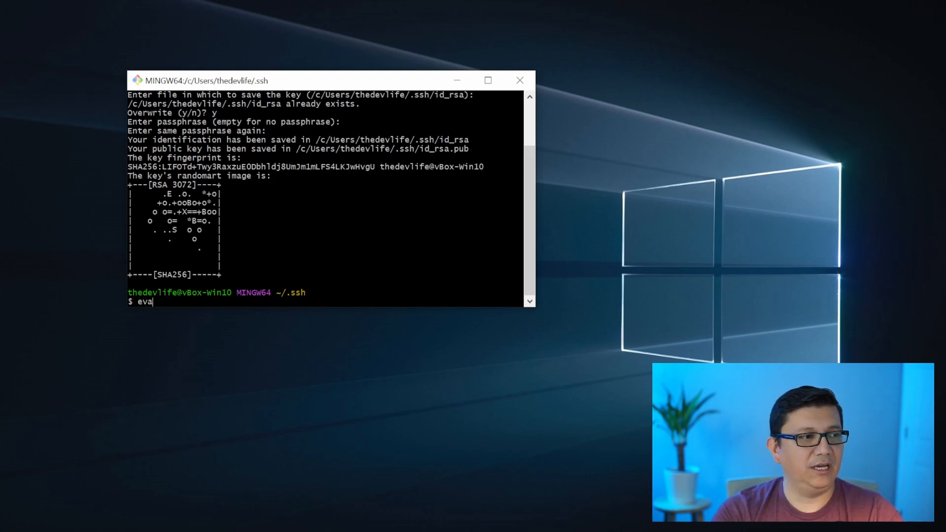
{"action": "type", "text": "l $("}
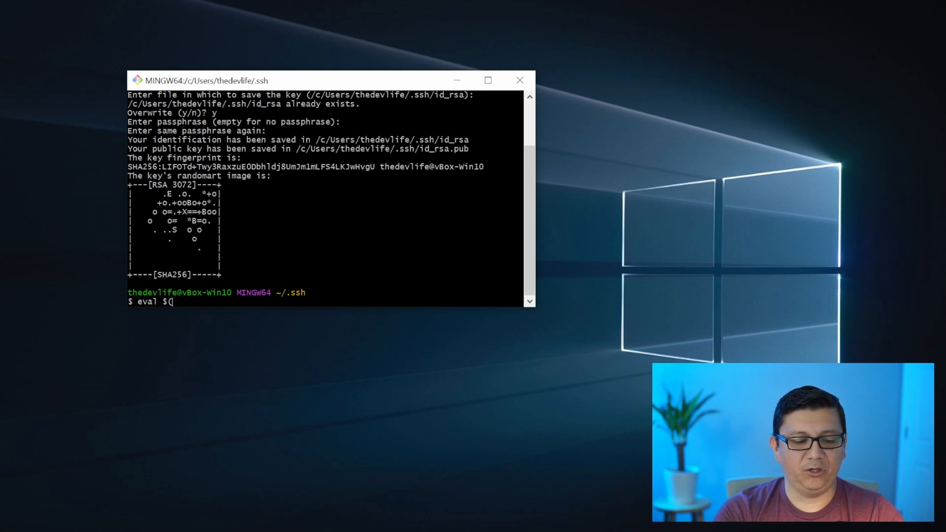
{"action": "type", "text": "ssh-agent"}
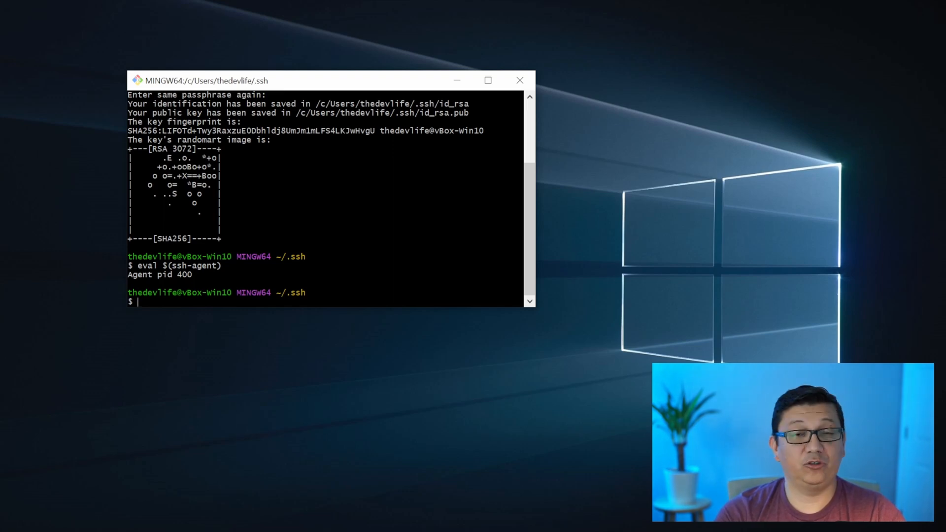
{"action": "type", "text": "ssh-add"}
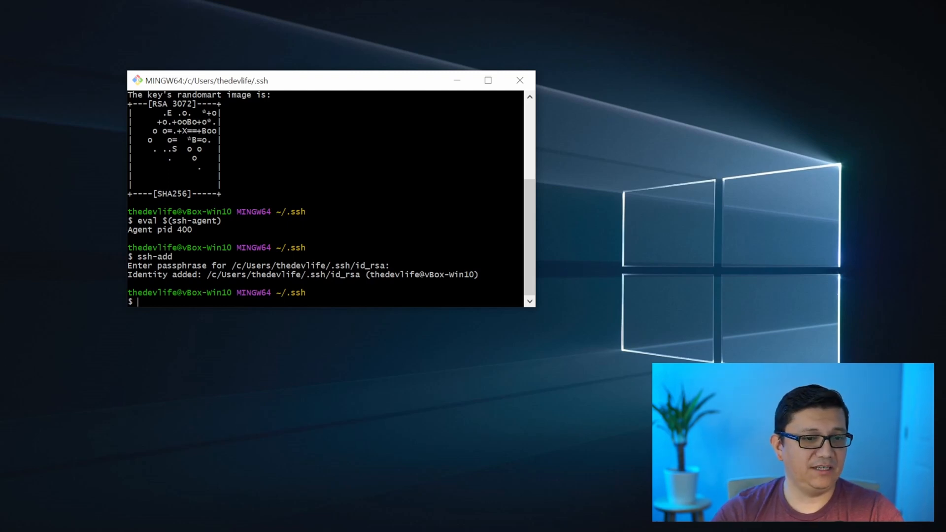
Copy the public key to the clipboard with clip < id_rsa.pub
{"action": "type", "text": "clip"}
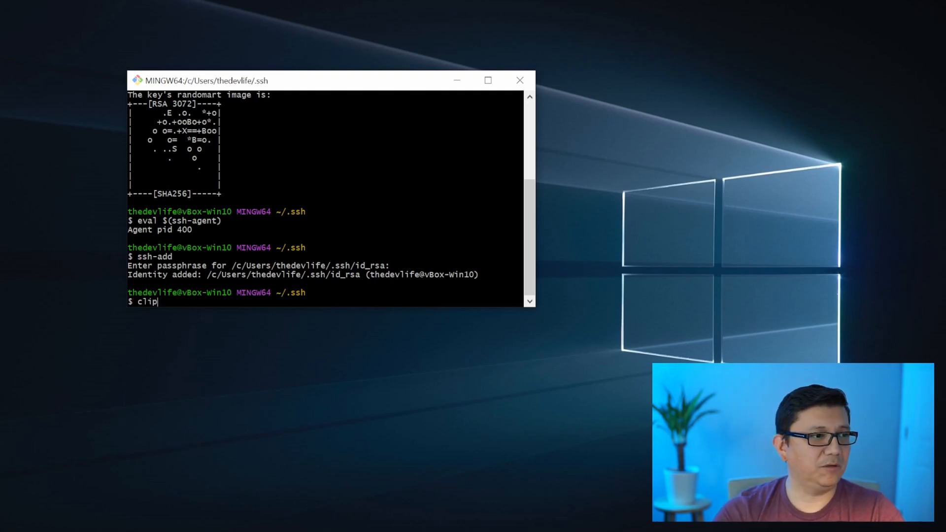
{"action": "type", "text": "<"}
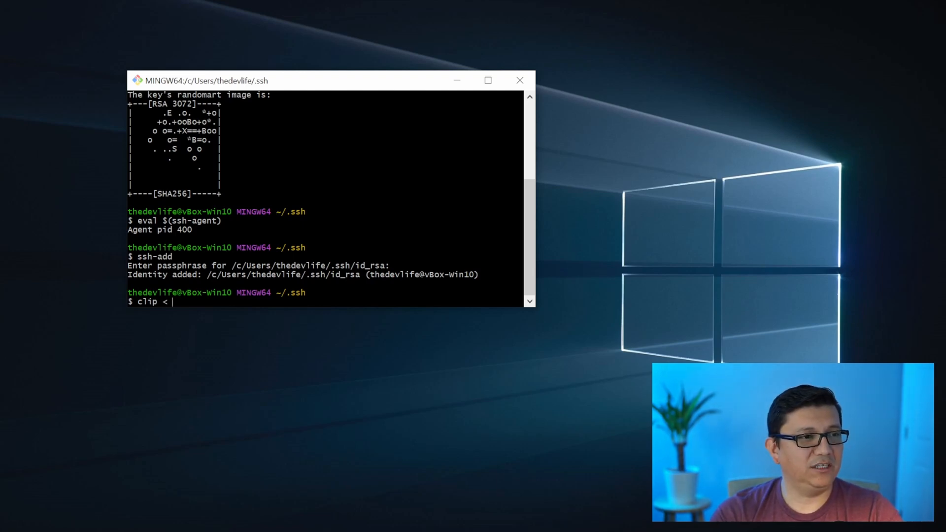
{"action": "type", "text": "id"}
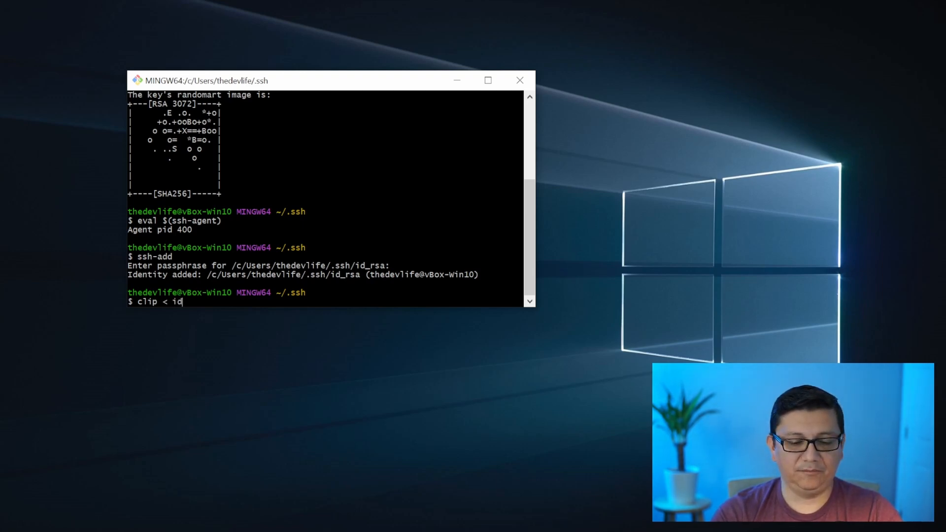
{"action": "type", "text": "_rsa."}
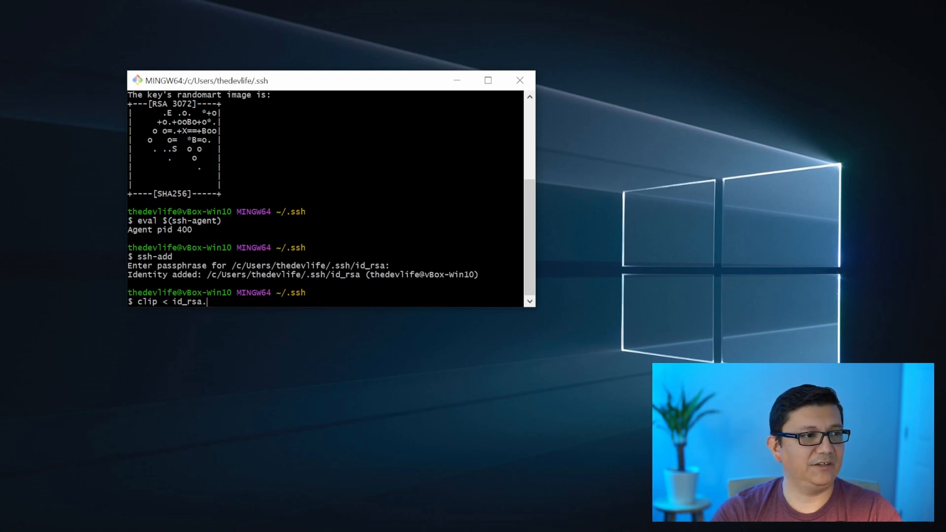
{"action": "type", "text": "pub"}
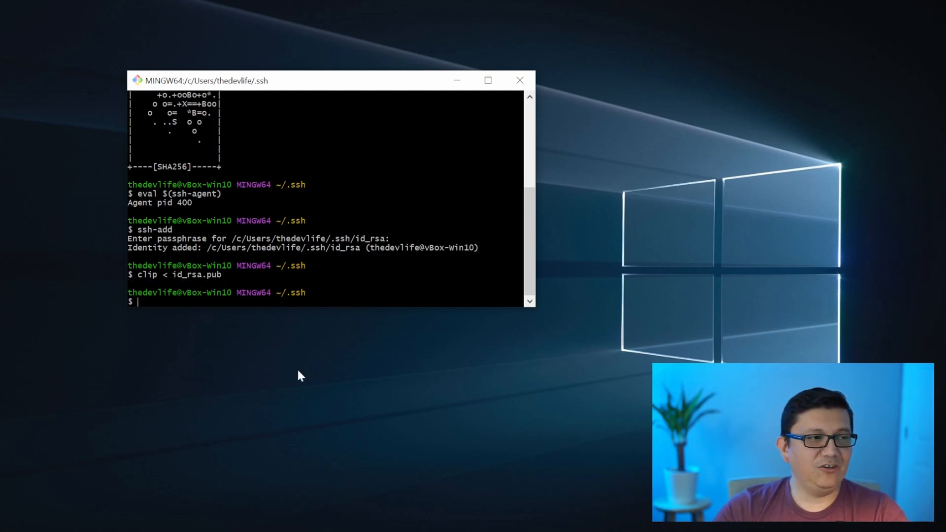
{"action": "mouse_move", "coordinate": [318, 415]}
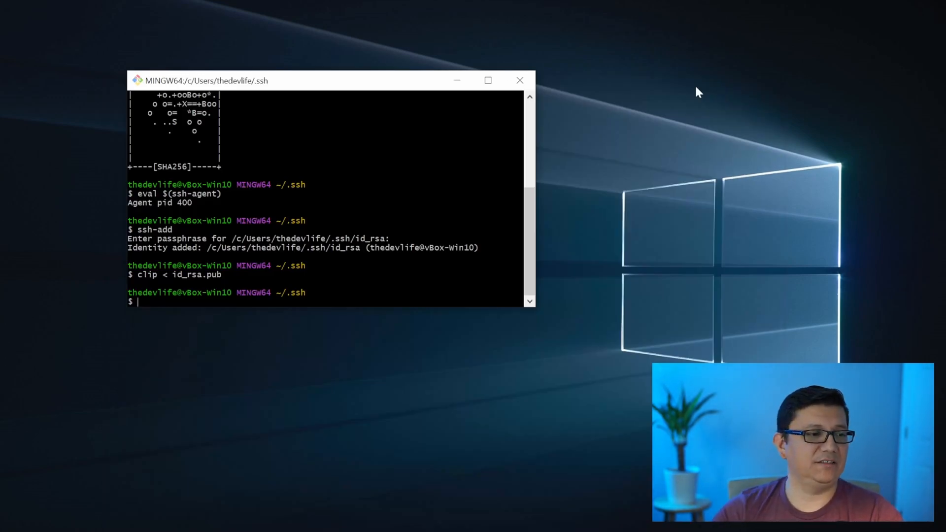
{"action": "mouse_move", "coordinate": [703, 33]}
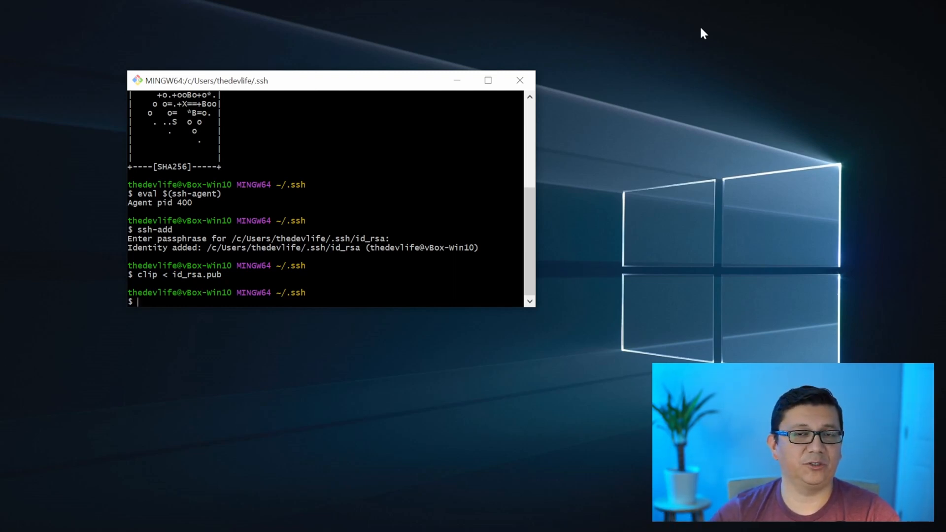
{"action": "mouse_move", "coordinate": [262, 393]}
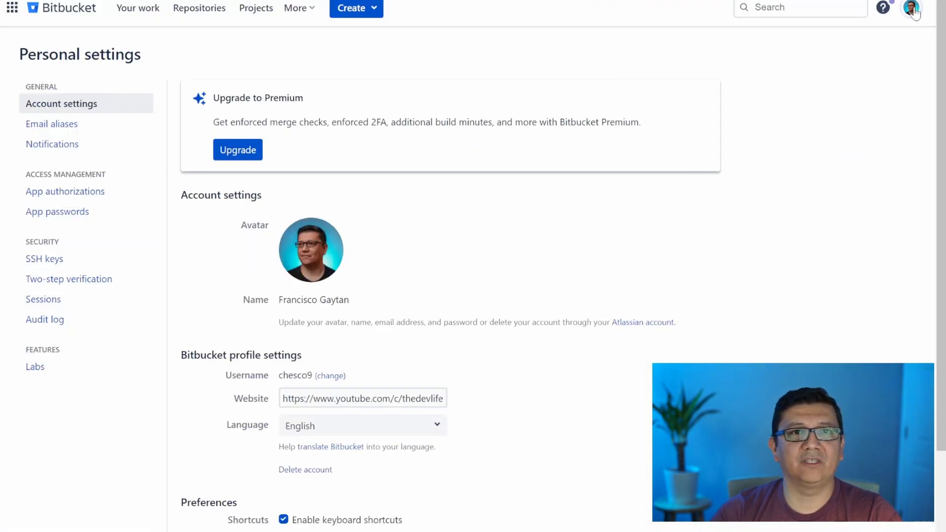
Add the copied public key to Bitbucket's SSH keys with the label 'demo machine'
{"action": "left_click", "coordinate": [912, 8]}
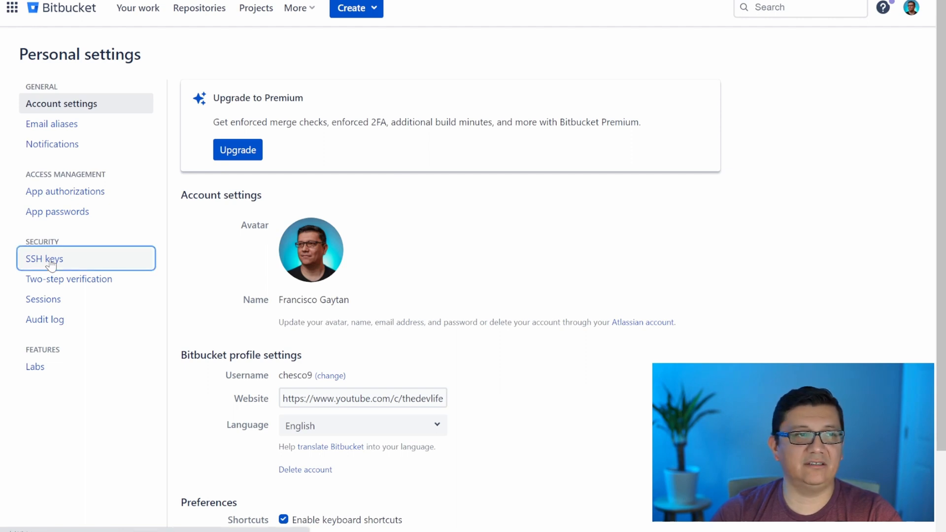
{"action": "left_click", "coordinate": [43, 258]}
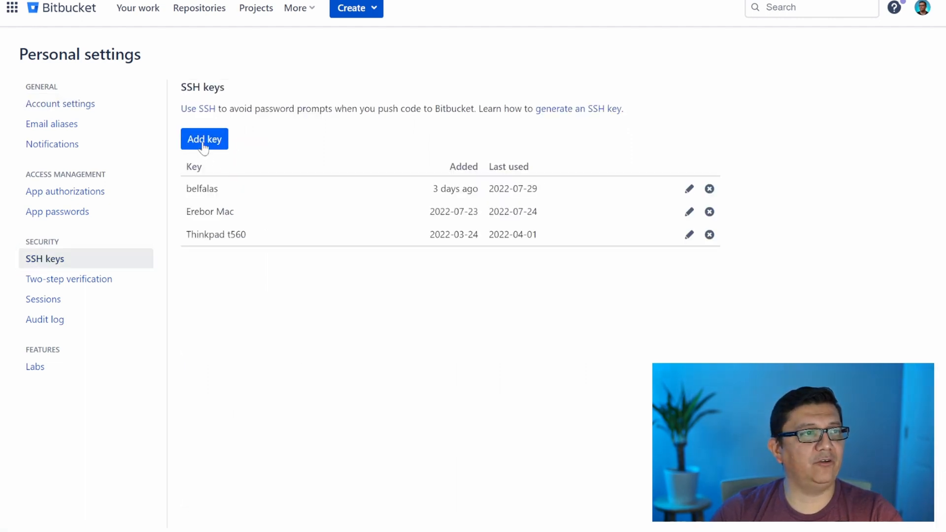
{"action": "left_click", "coordinate": [204, 139]}
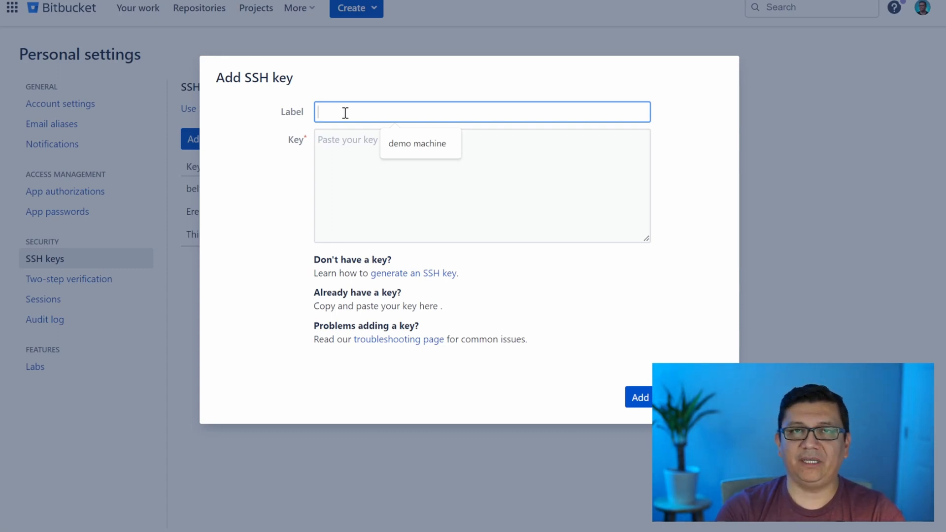
{"action": "type", "text": "demo"}
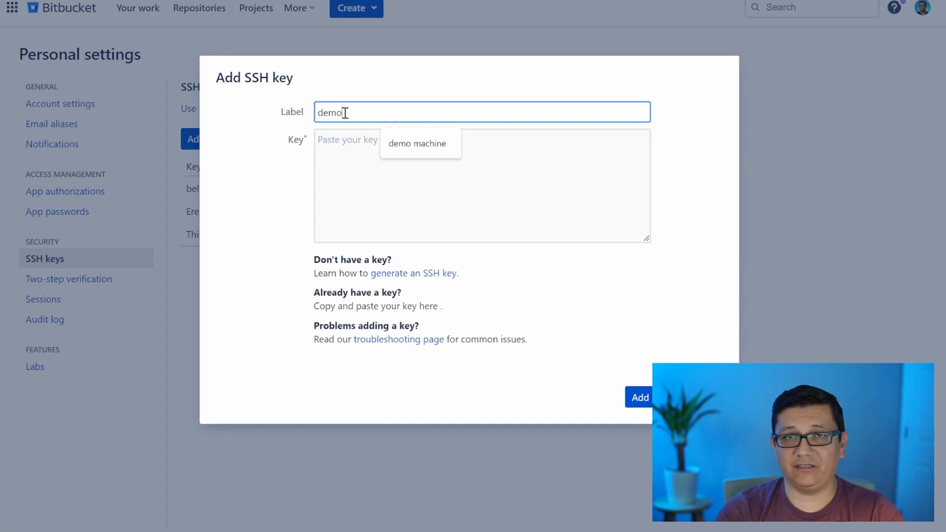
{"action": "type", "text": "machine"}
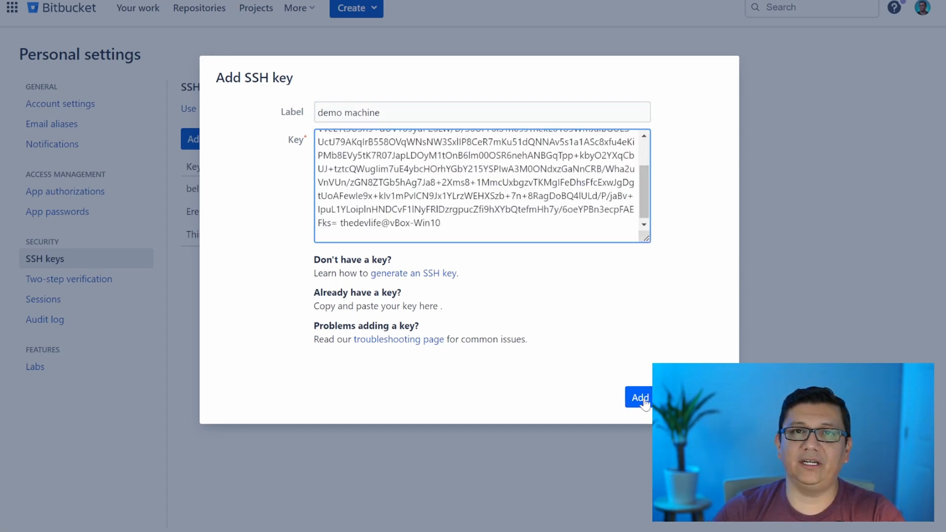
{"action": "left_click", "coordinate": [637, 397]}
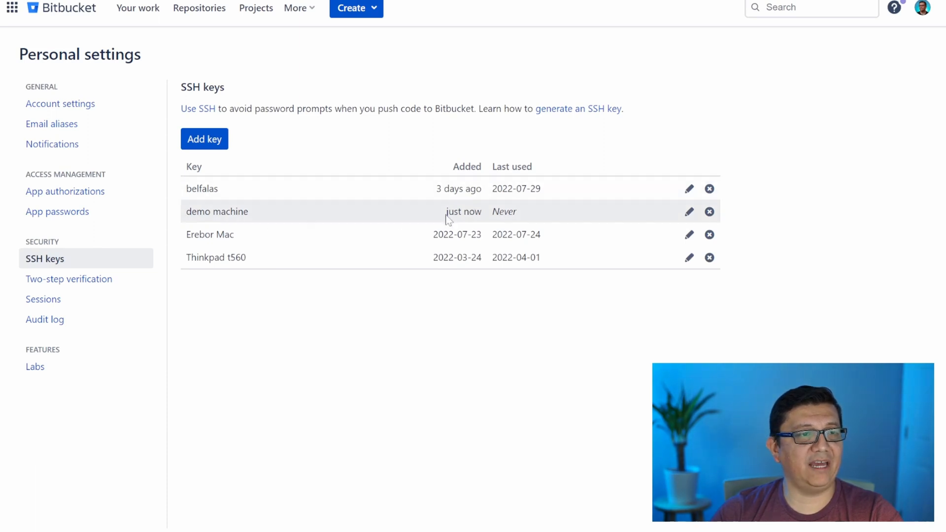
{"action": "mouse_move", "coordinate": [520, 222]}
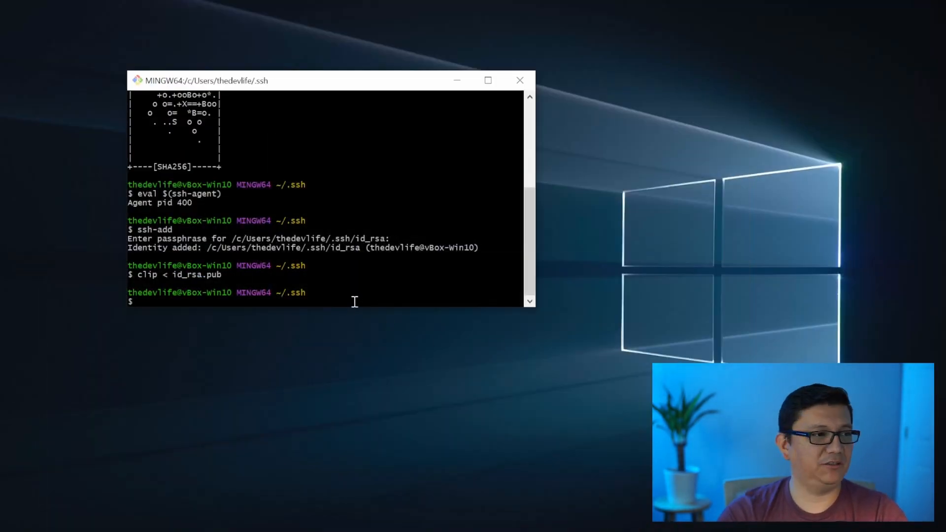
{"action": "type", "text": "ssh -T"}
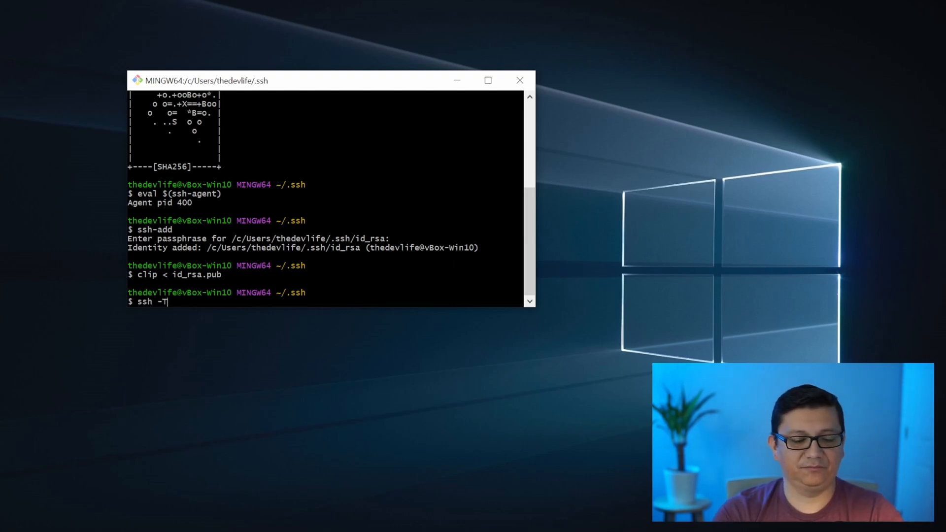
{"action": "type", "text": "git@"}
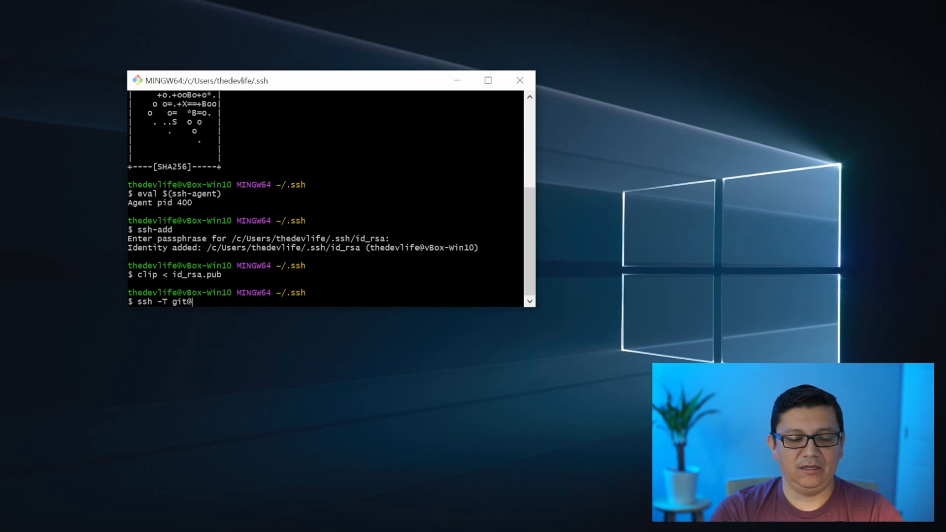
{"action": "type", "text": "bitc"}
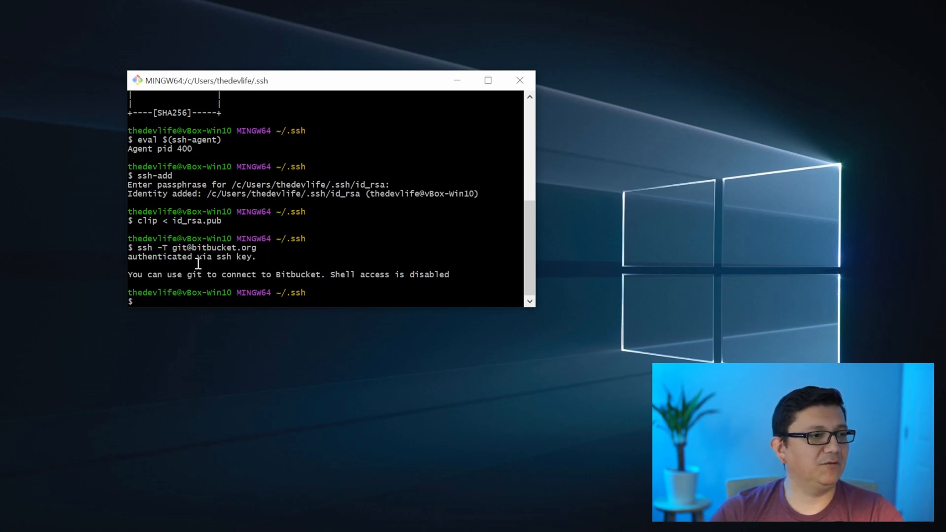
{"action": "mouse_move", "coordinate": [145, 506]}
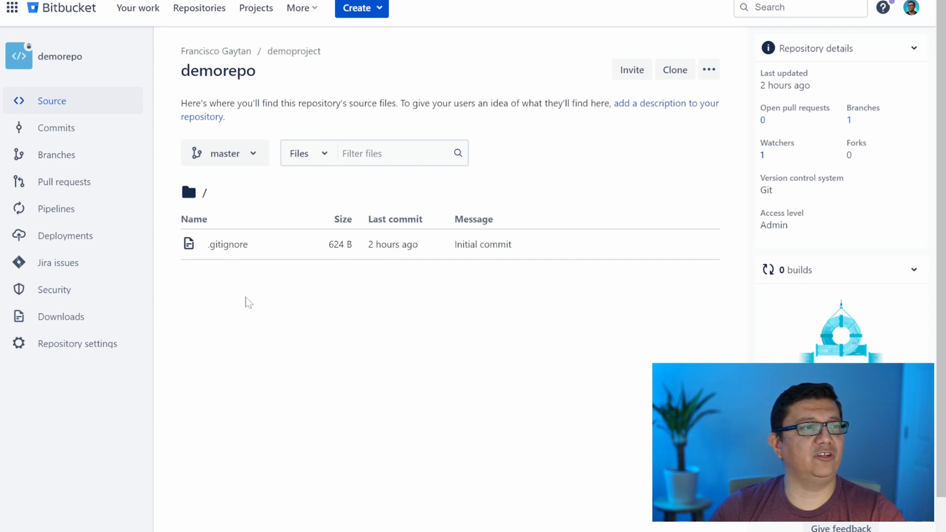
Copy the SSH git clone command for demorepo from Bitbucket's Clone dialog
{"action": "left_click", "coordinate": [674, 69]}
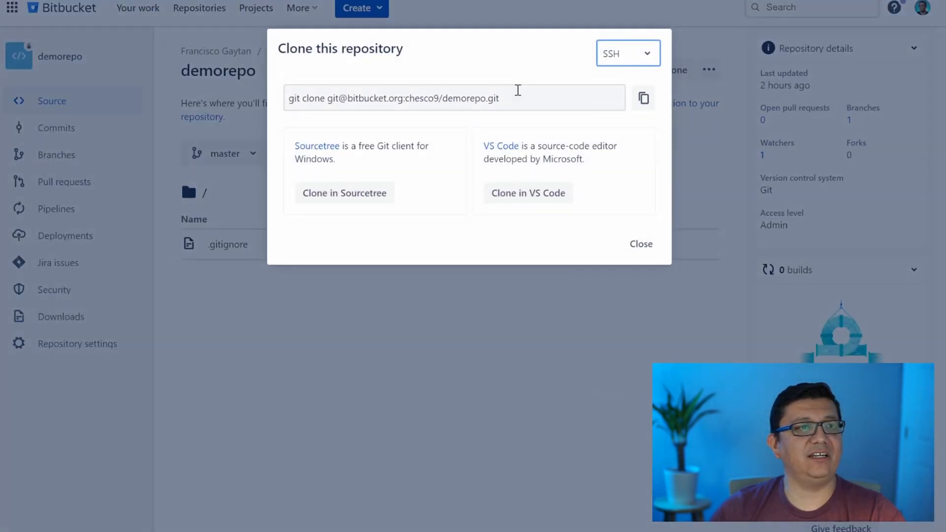
{"action": "left_click", "coordinate": [643, 97]}
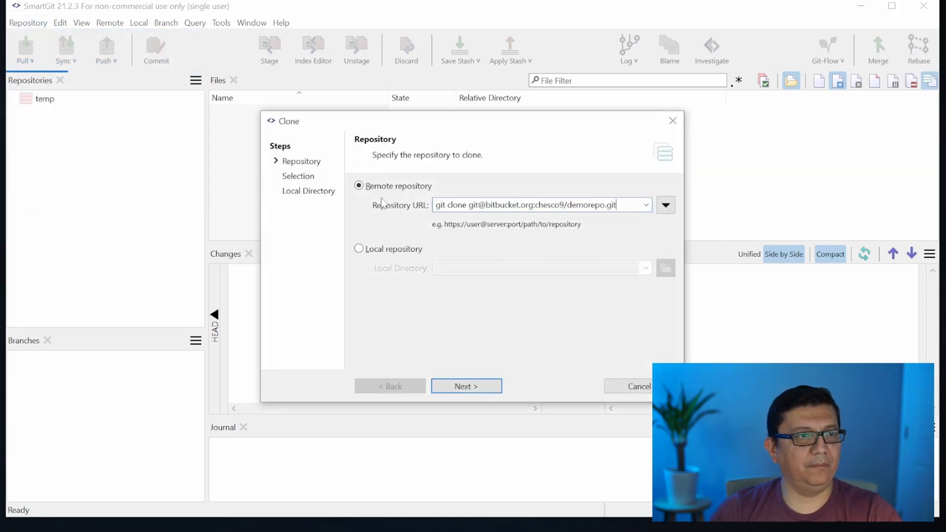
Strip the leftover 'git clone' prefix from the demorepo SSH URL and keep the default Selection options
{"action": "double_click", "coordinate": [451, 205]}
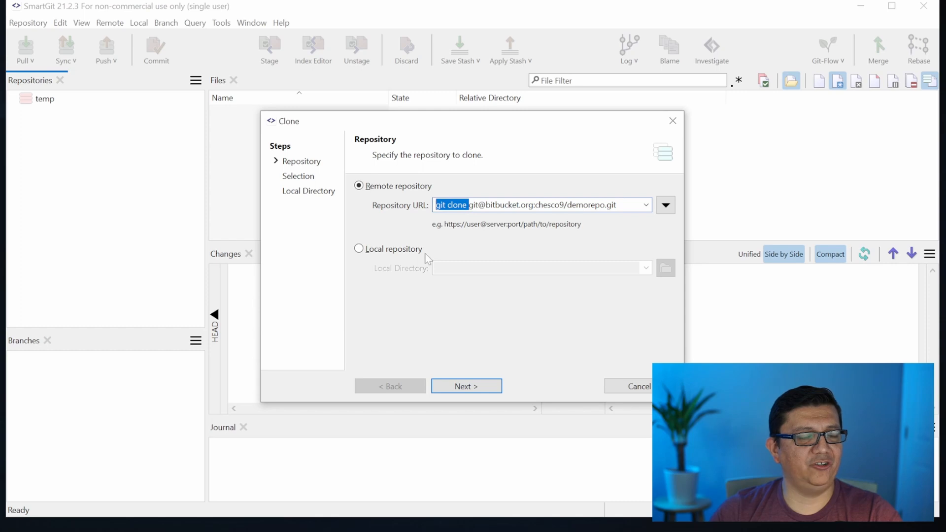
{"action": "mouse_move", "coordinate": [550, 295]}
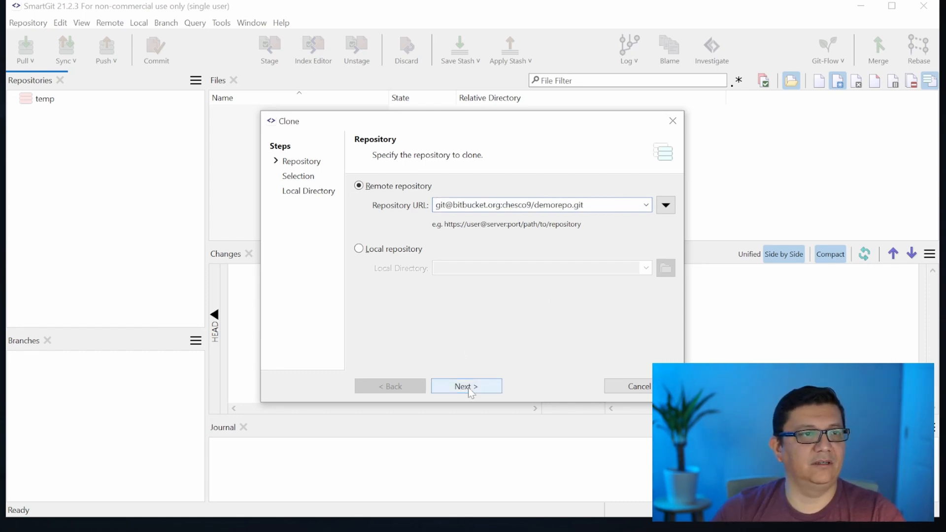
{"action": "left_click", "coordinate": [466, 386]}
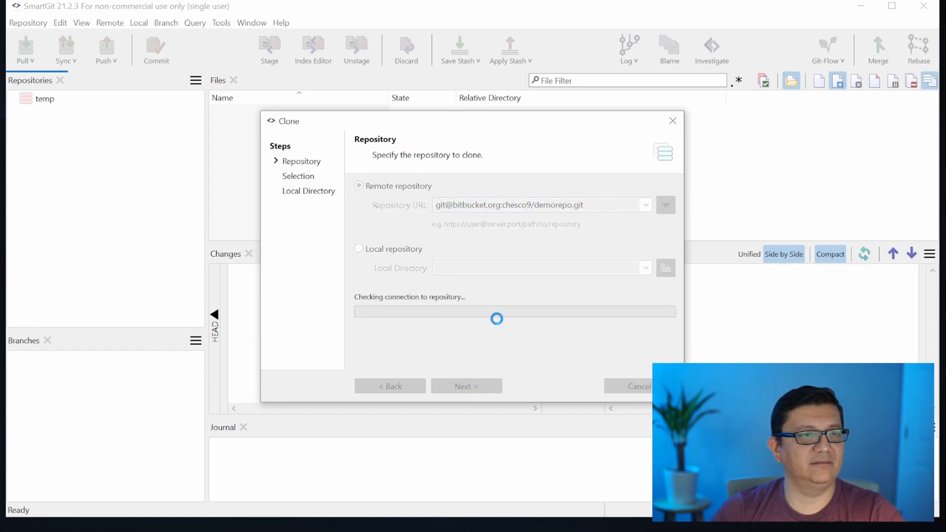
{"action": "left_click", "coordinate": [466, 386]}
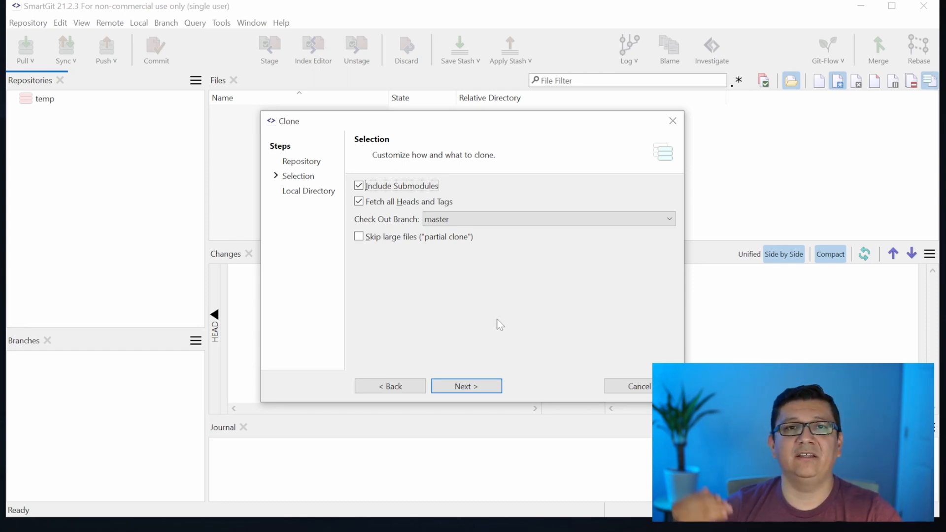
{"action": "mouse_move", "coordinate": [436, 225]}
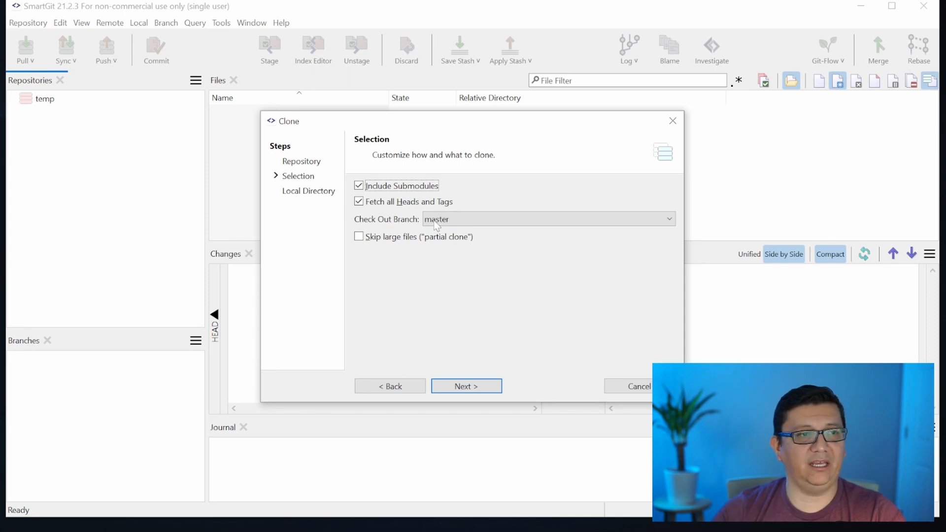
{"action": "mouse_move", "coordinate": [486, 295]}
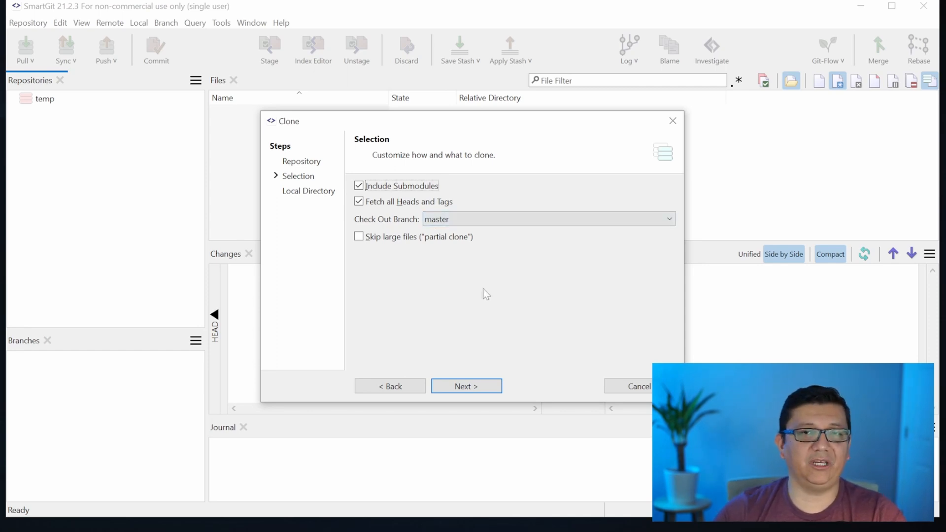
{"action": "left_click", "coordinate": [466, 386]}
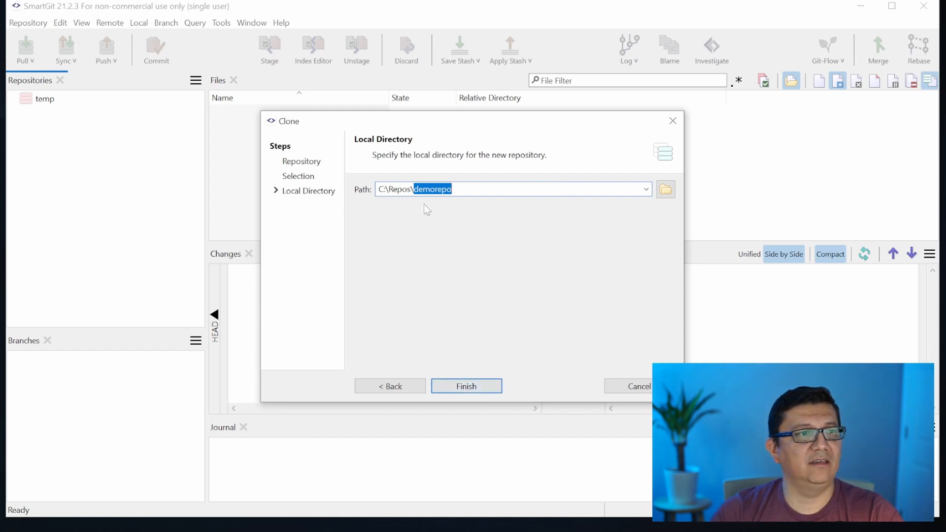
Keep C:\Repos\demorepo as the local path and finish the wizard to start cloning
{"action": "left_click", "coordinate": [451, 189]}
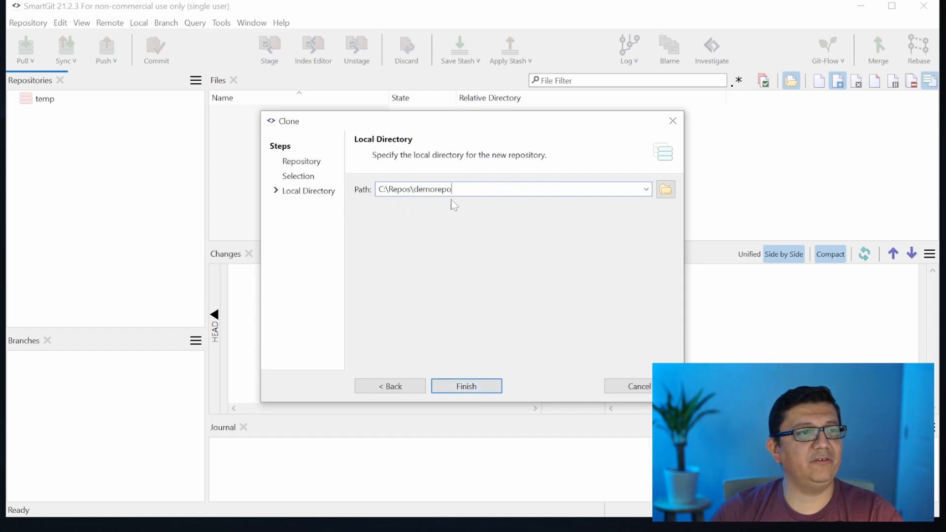
{"action": "double_click", "coordinate": [397, 189]}
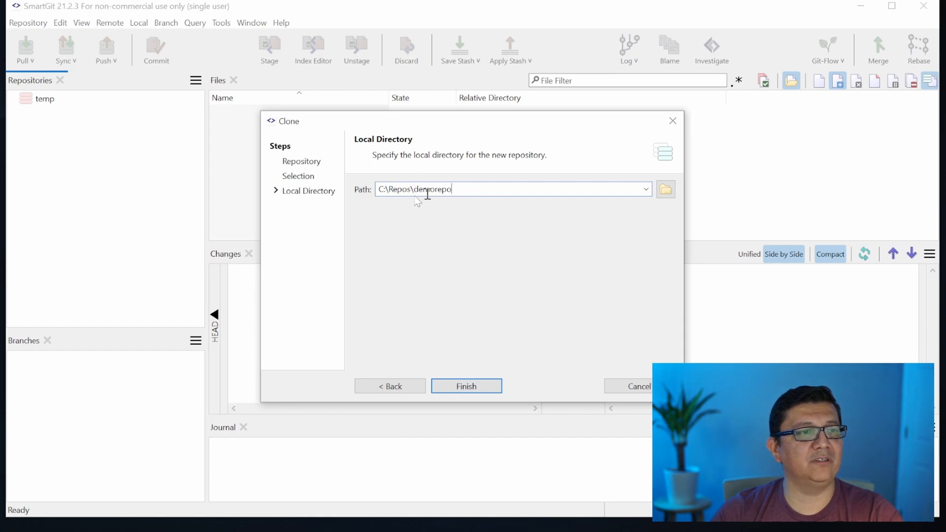
{"action": "double_click", "coordinate": [430, 189]}
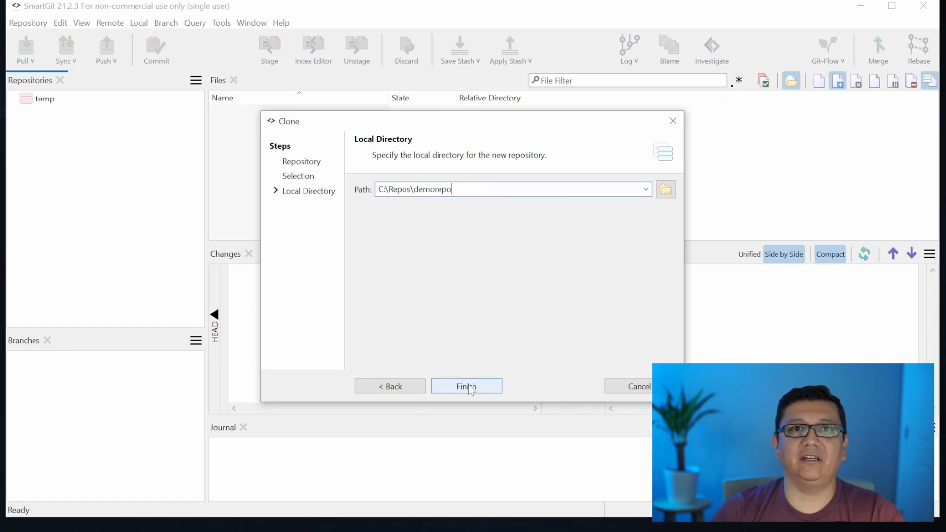
{"action": "left_click", "coordinate": [466, 387]}
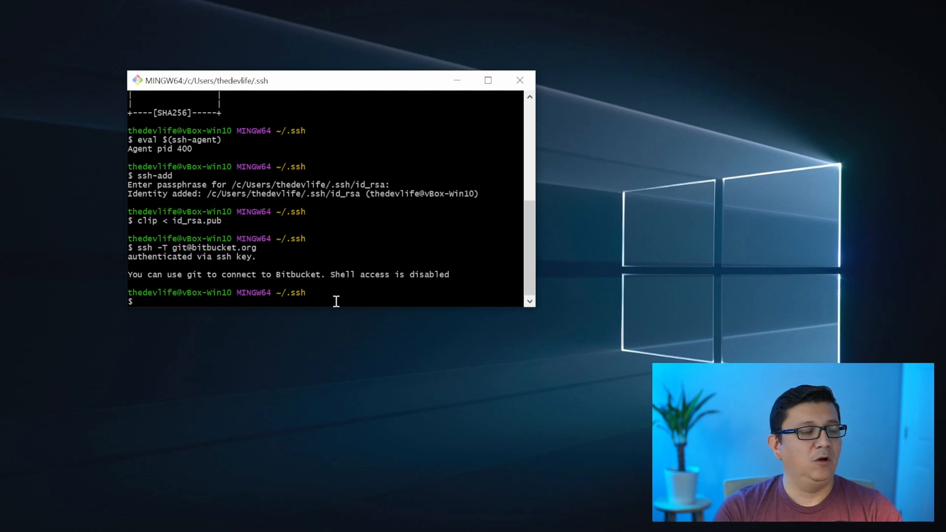
{"action": "type", "text": "ssh -T git@bitbucket.org"}
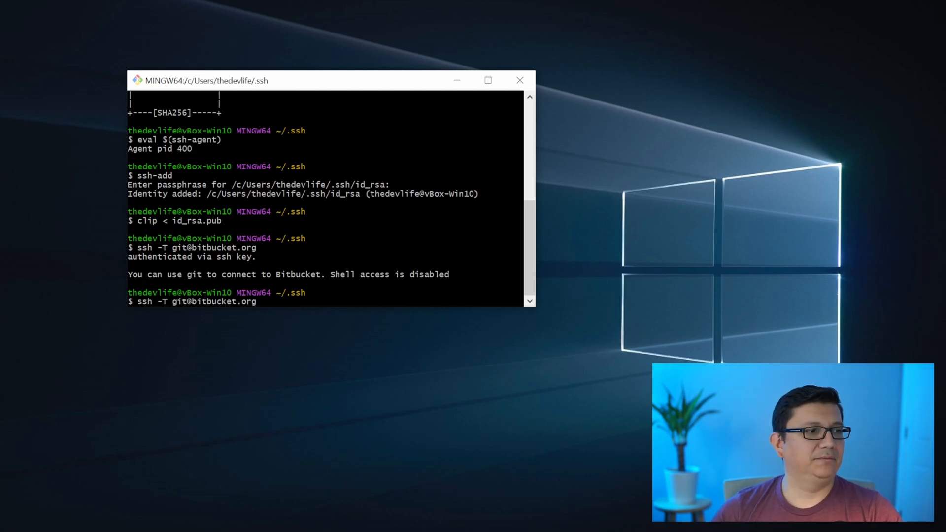